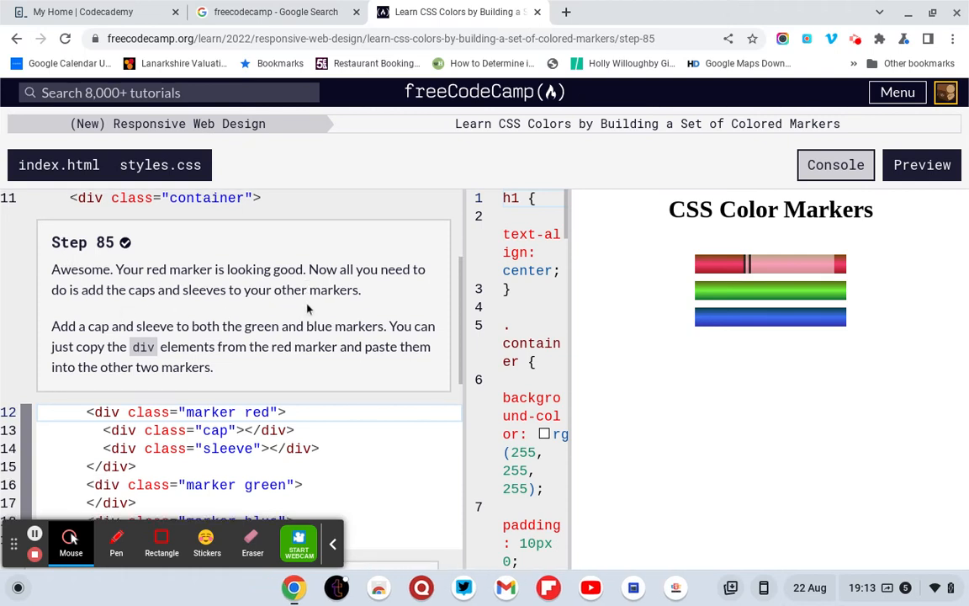
- Add a <div class="cap"></div> inside the green marker div
scroll("down", 3)
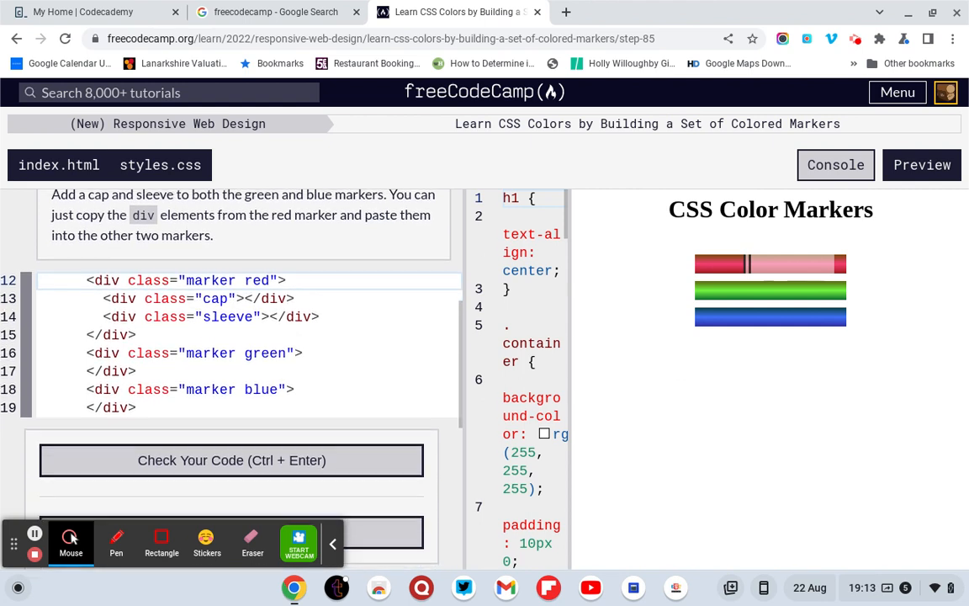
scroll("up", 3)
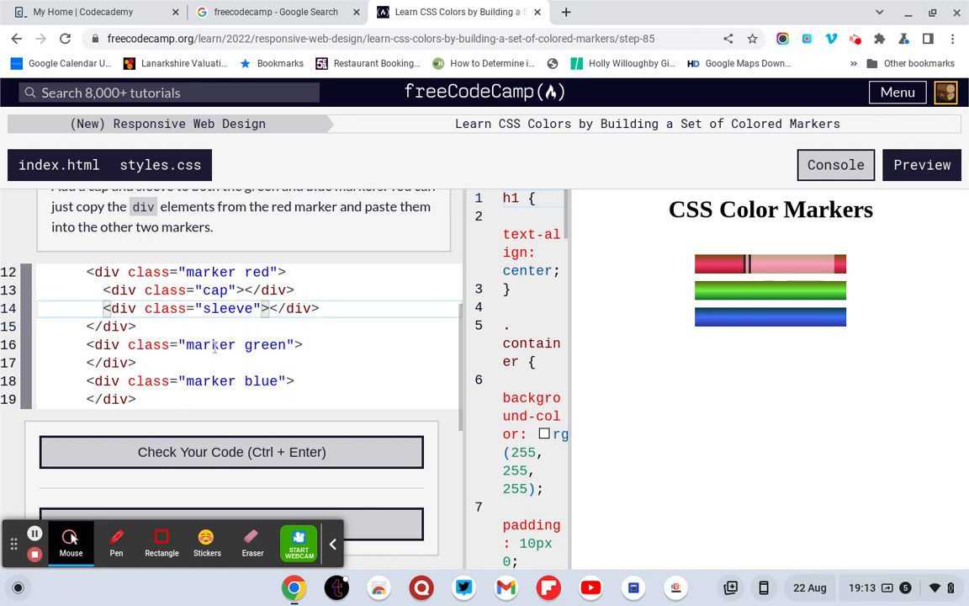
mouse_move(147, 361)
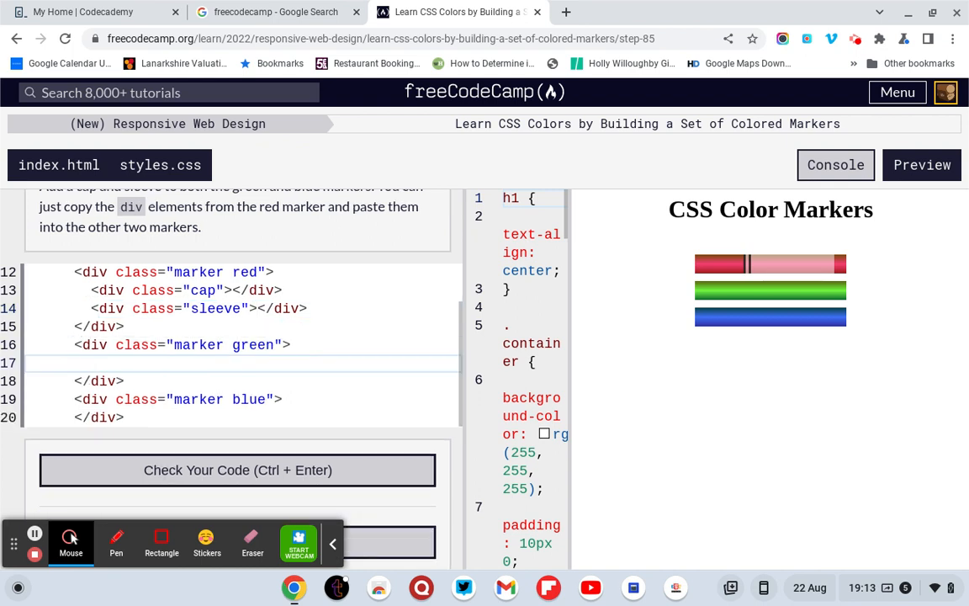
type("<div")
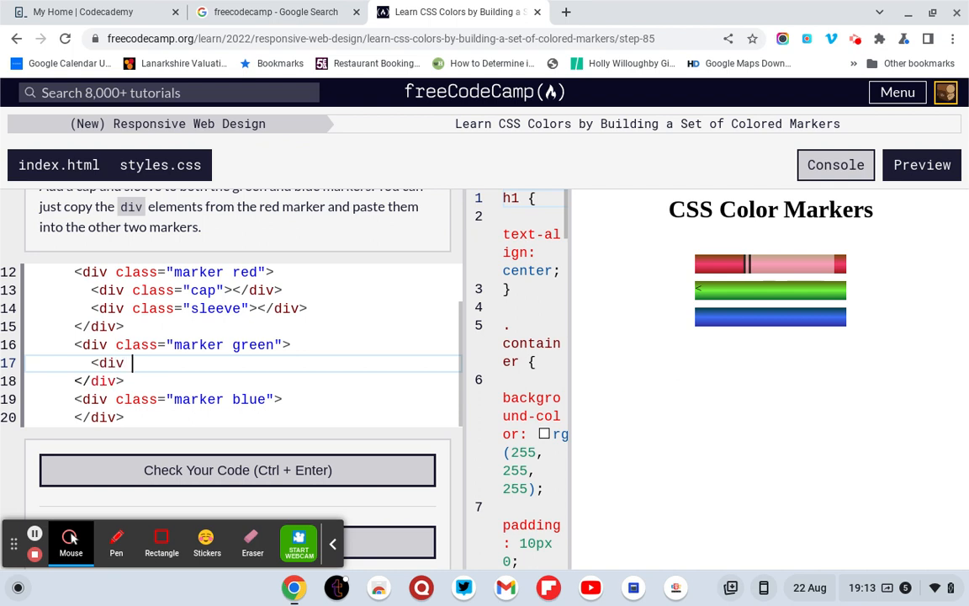
type("clas")
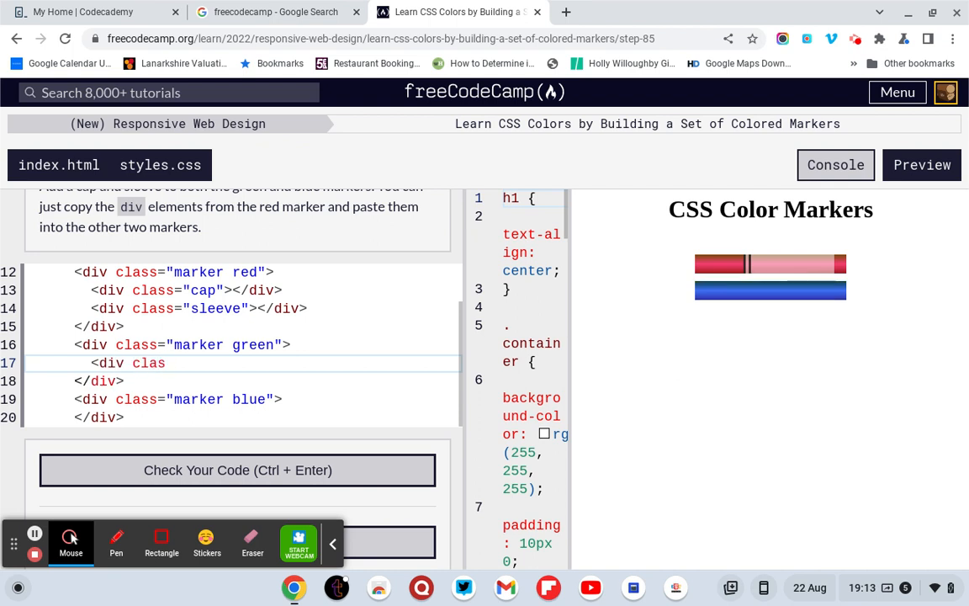
type("s=")
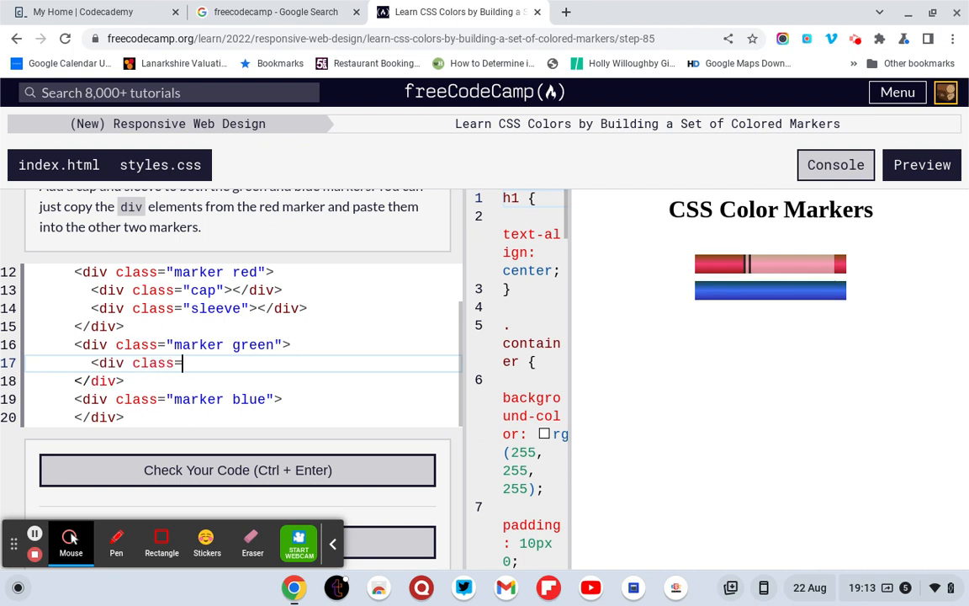
type("\"\"")
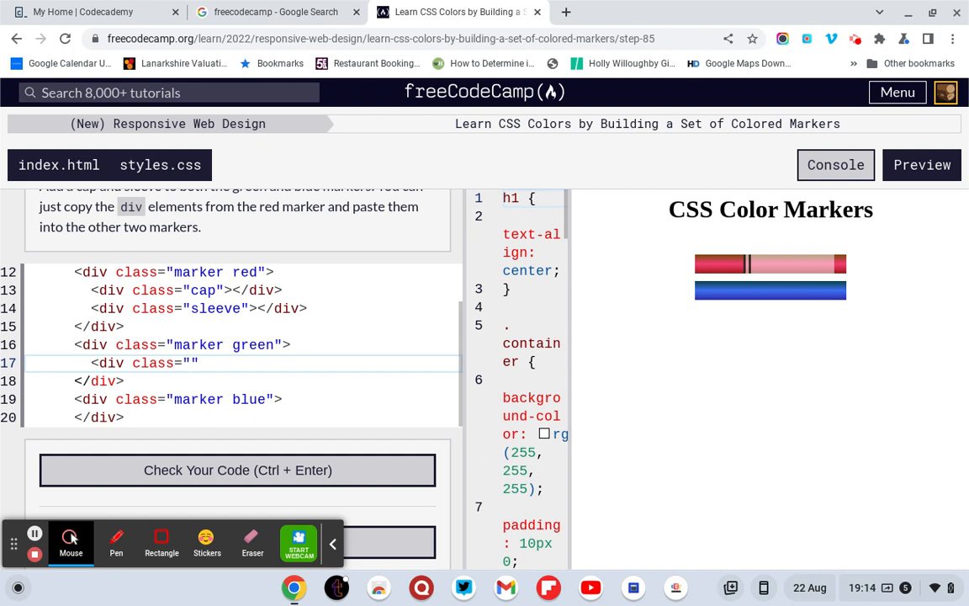
type("cqp")
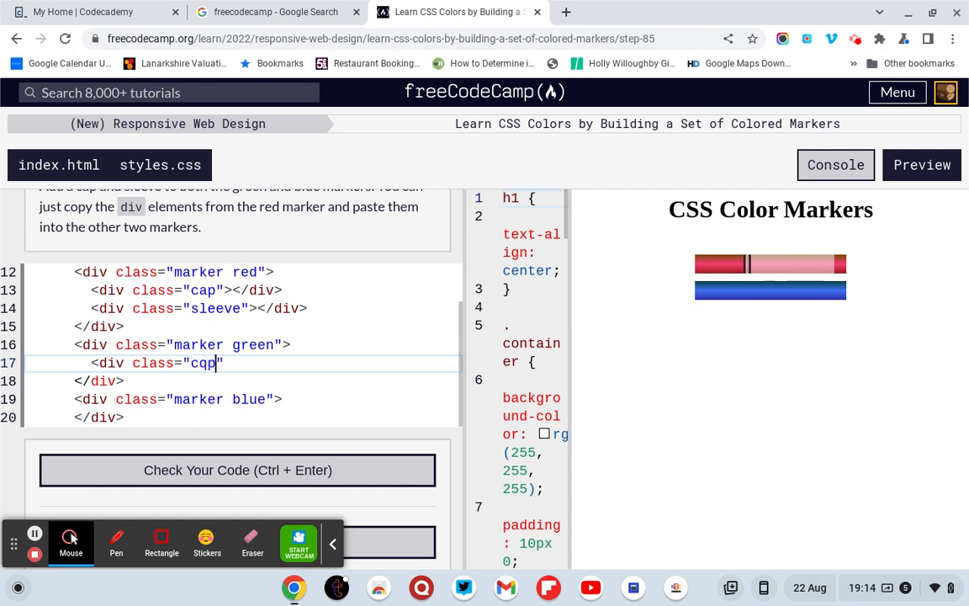
type("ap")
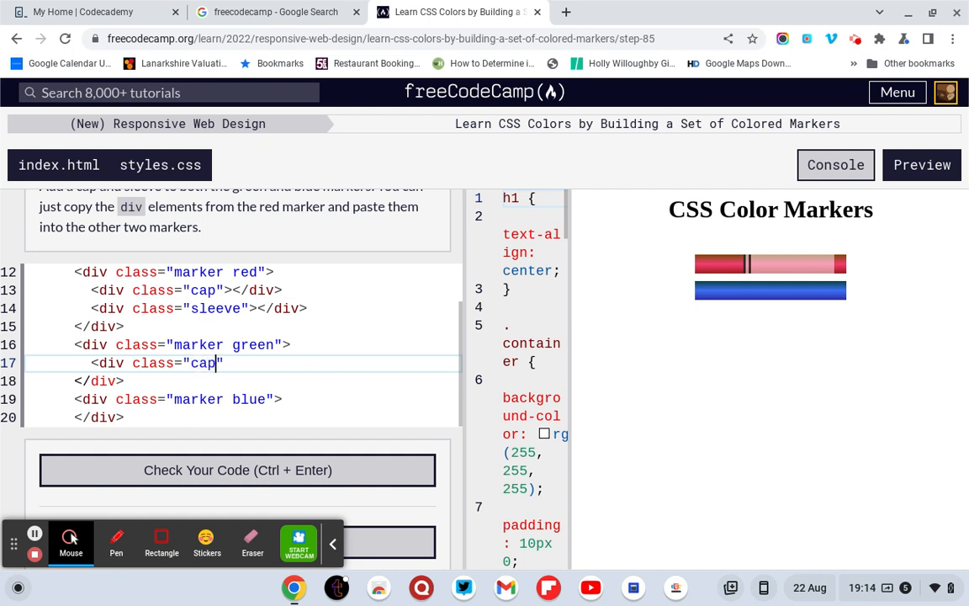
type("\">")
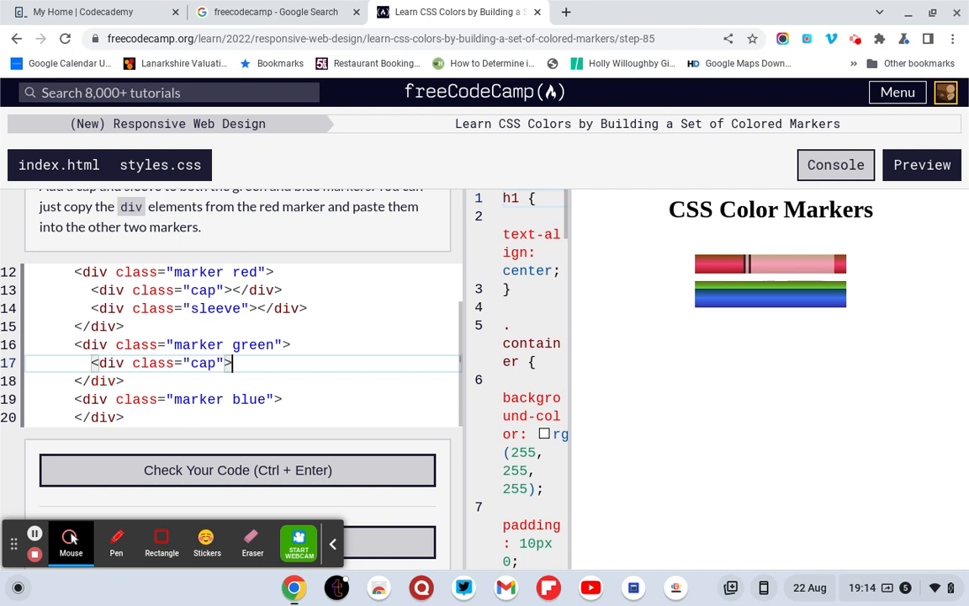
type("<")
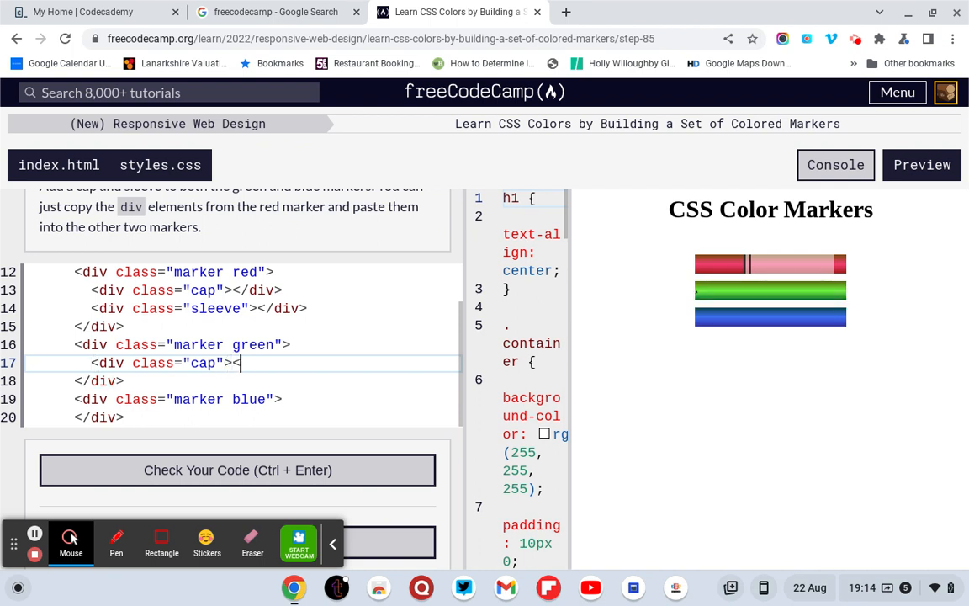
type("</di")
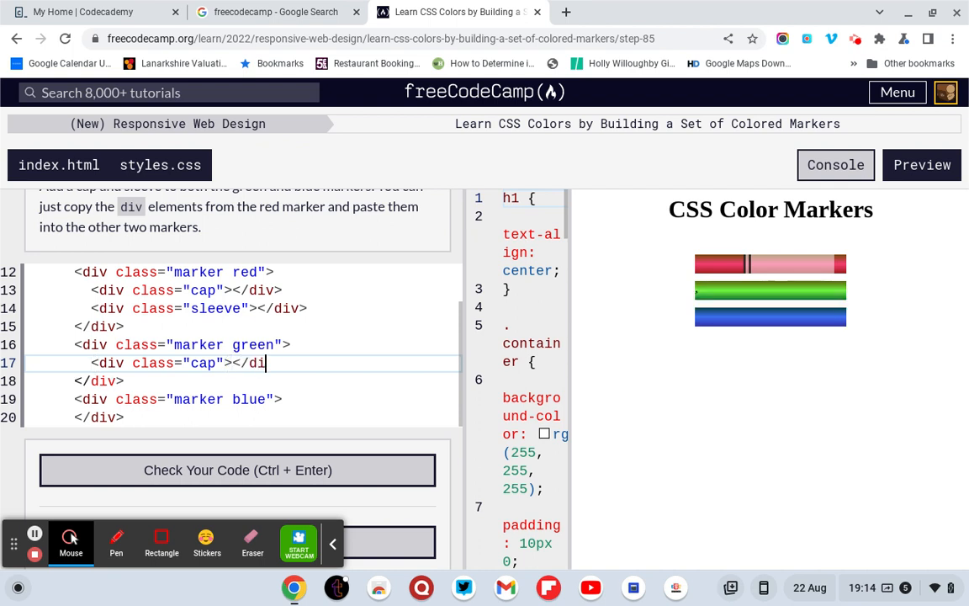
- Add a <div class="sleeve"></div> below the green marker's cap
key("Enter")
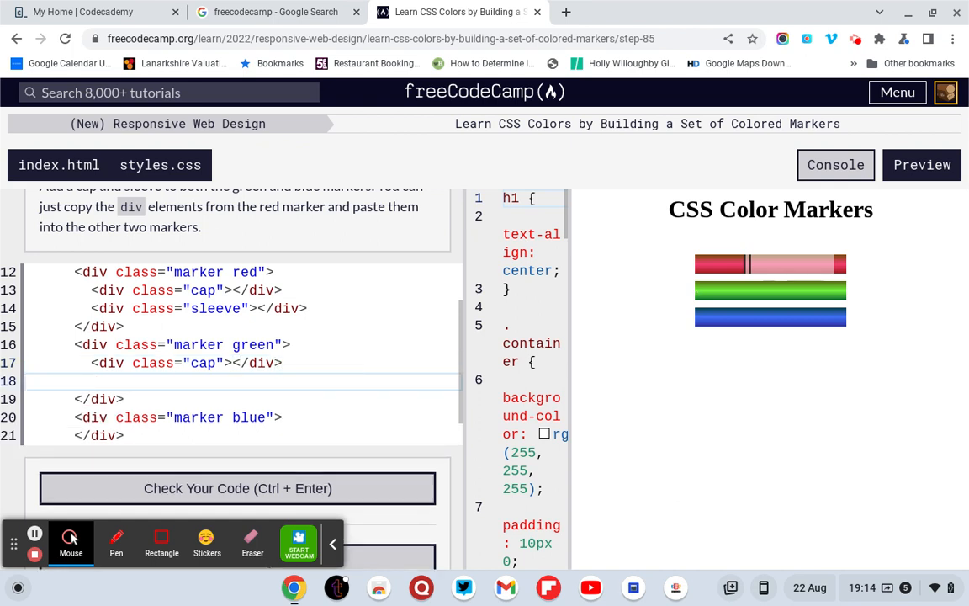
type("<div")
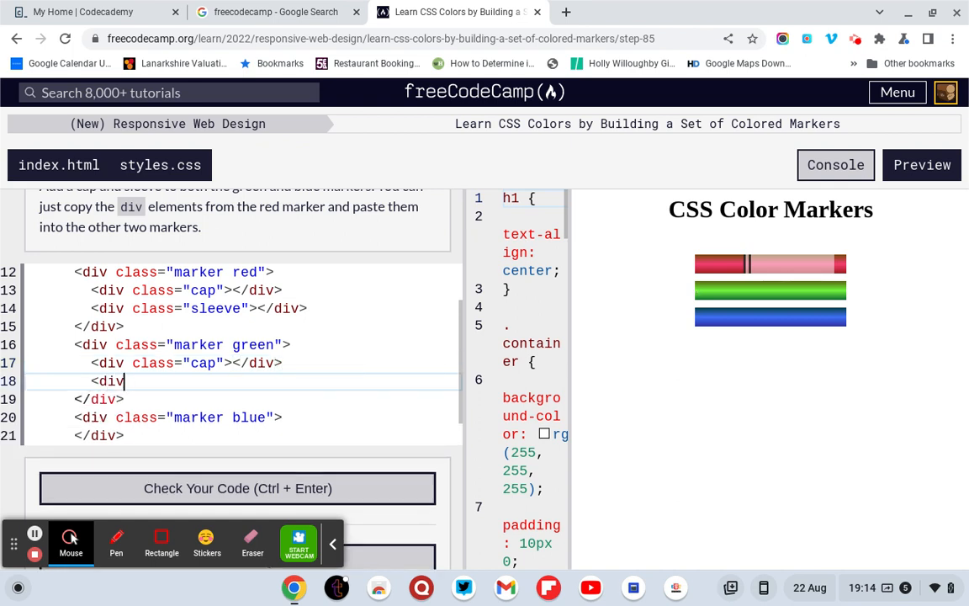
type("clas")
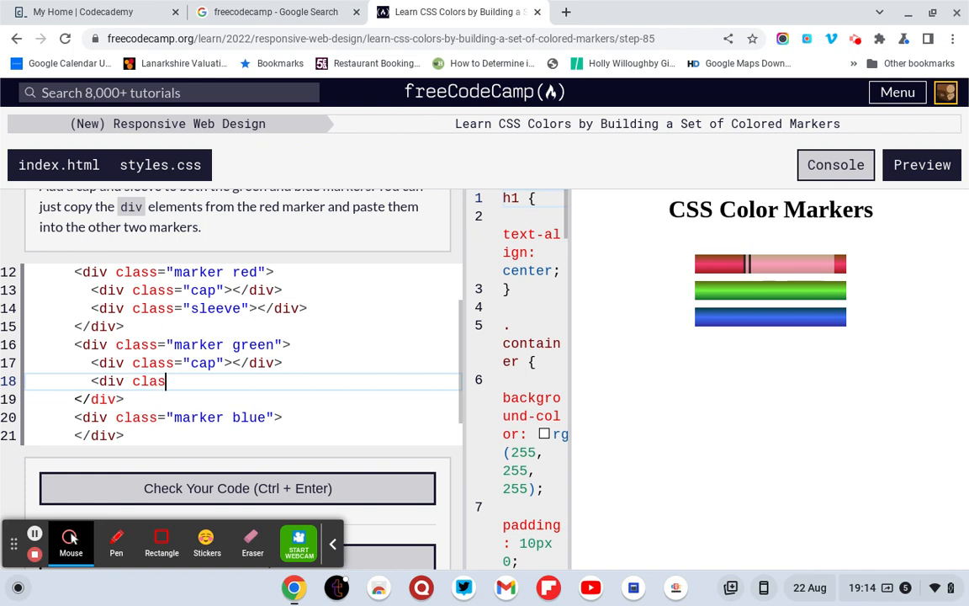
type("s=\"\"")
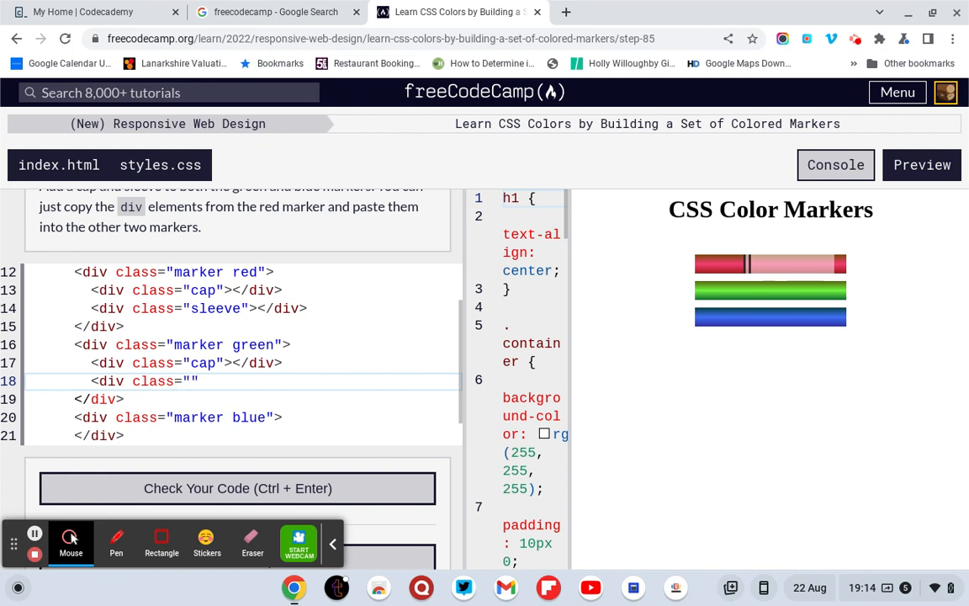
type("sleeve")
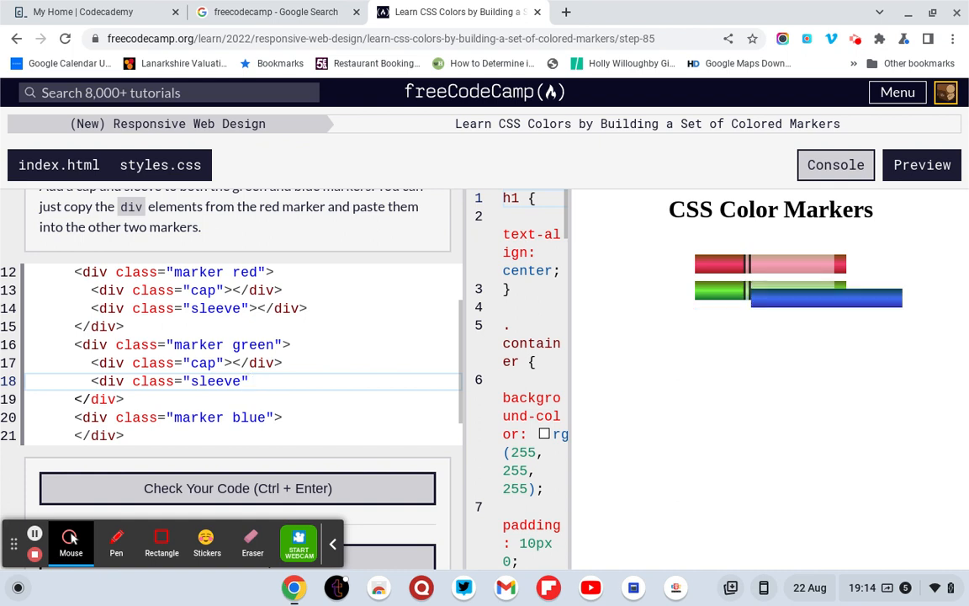
type("><")
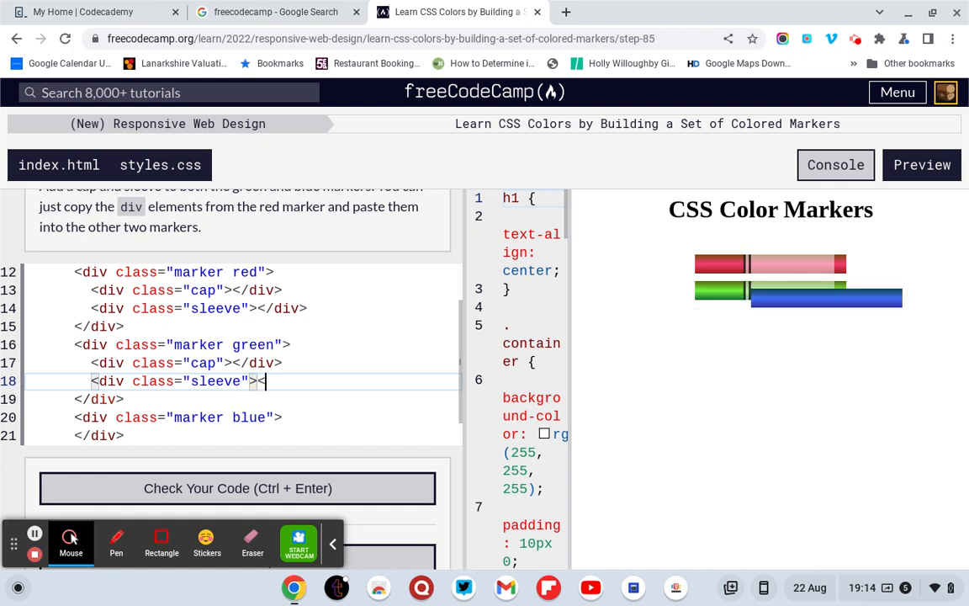
type("/div>")
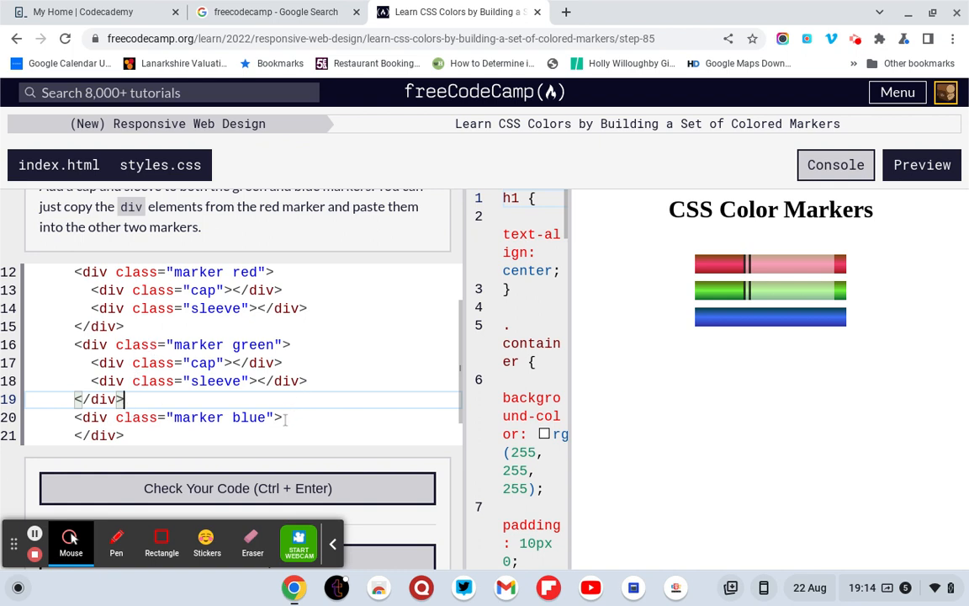
key("Enter")
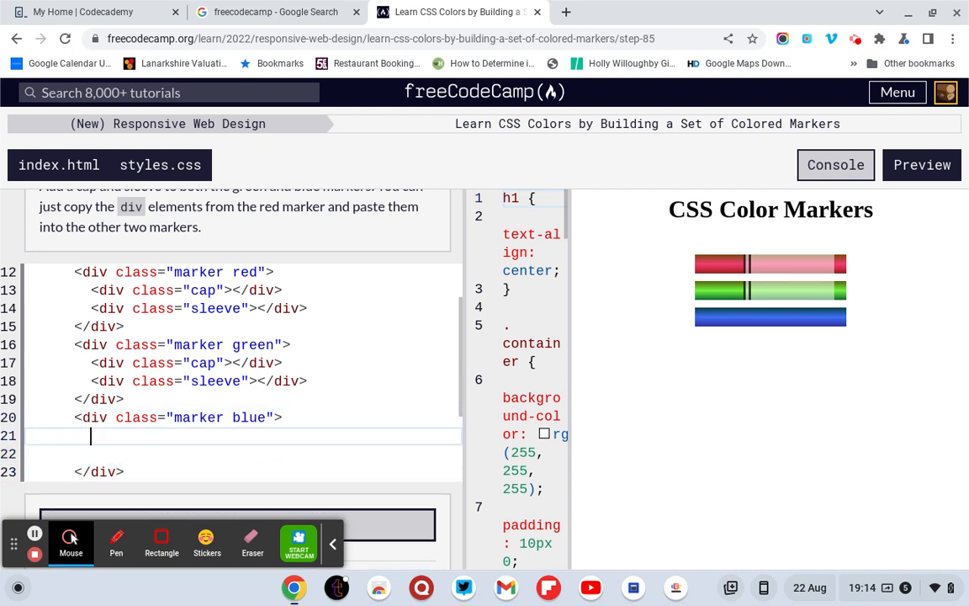
- Add a cap div inside the blue marker div
type("<div clas=\"")
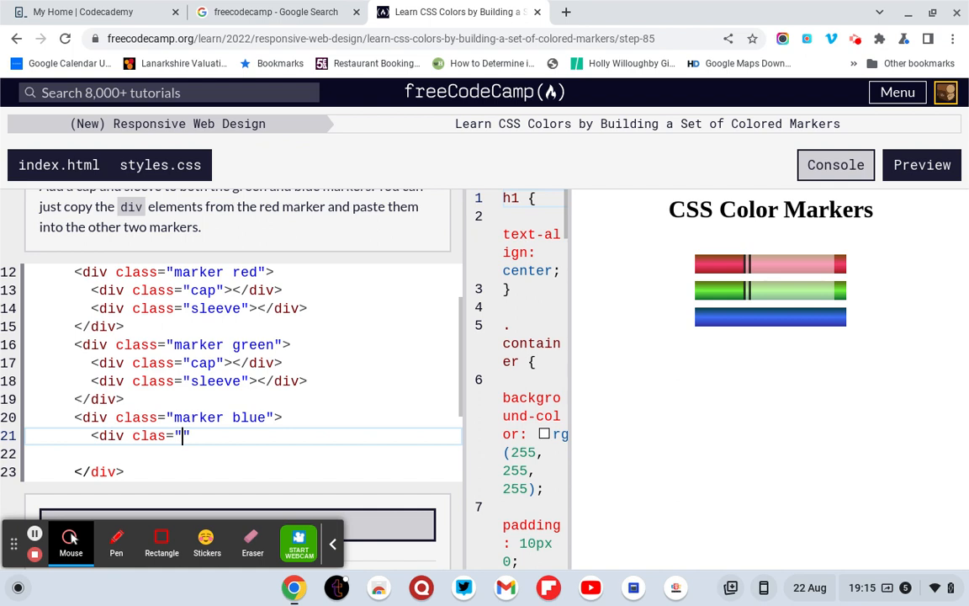
type("cap")
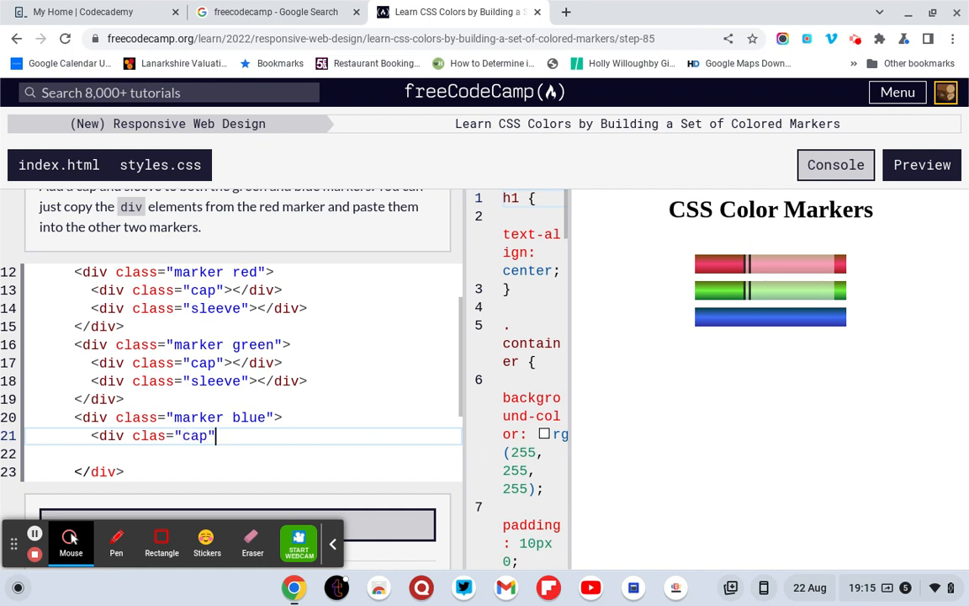
type("></div")
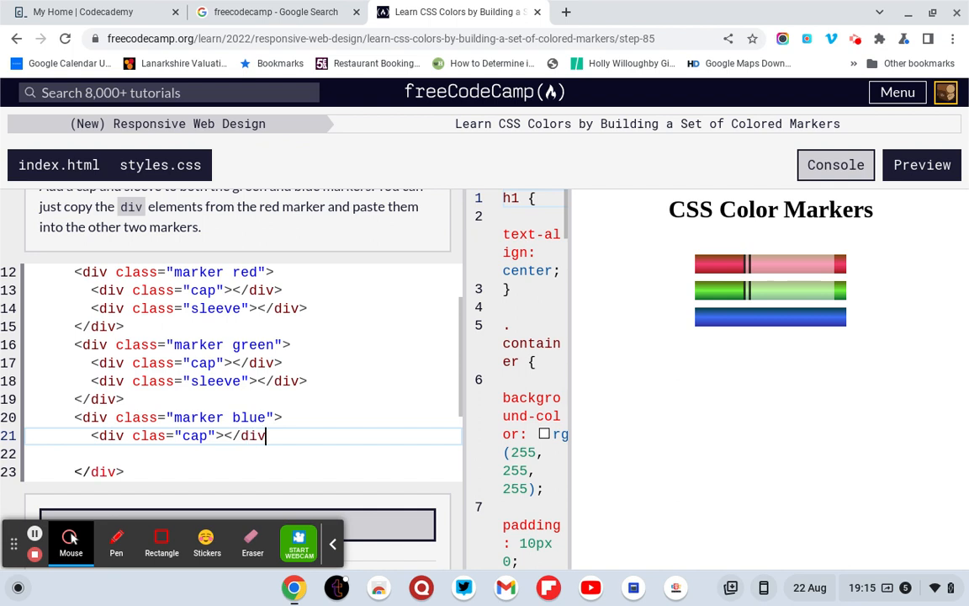
key("enter")
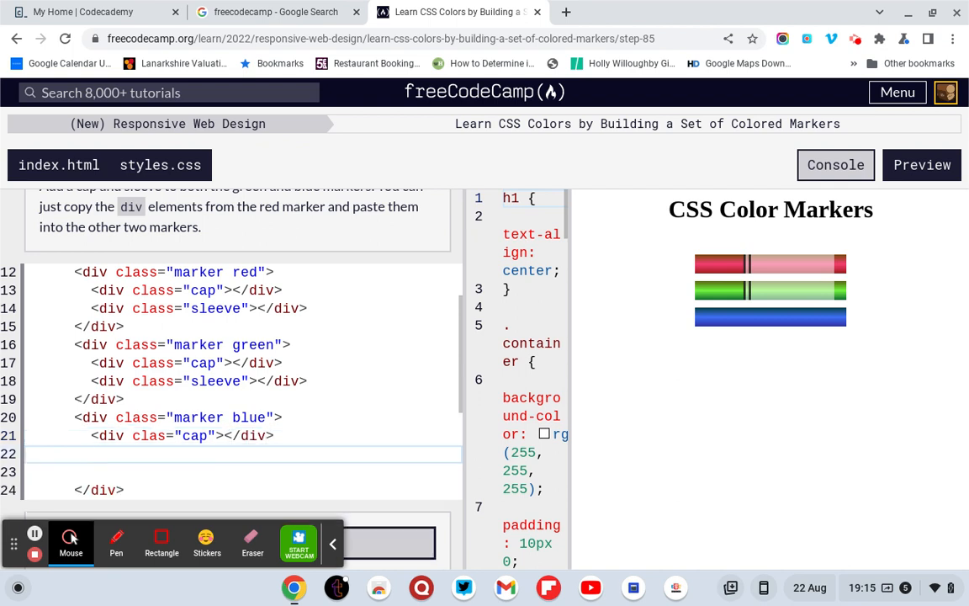
- Add a <div class="sleeve"></div> below the blue marker's cap
type("<div")
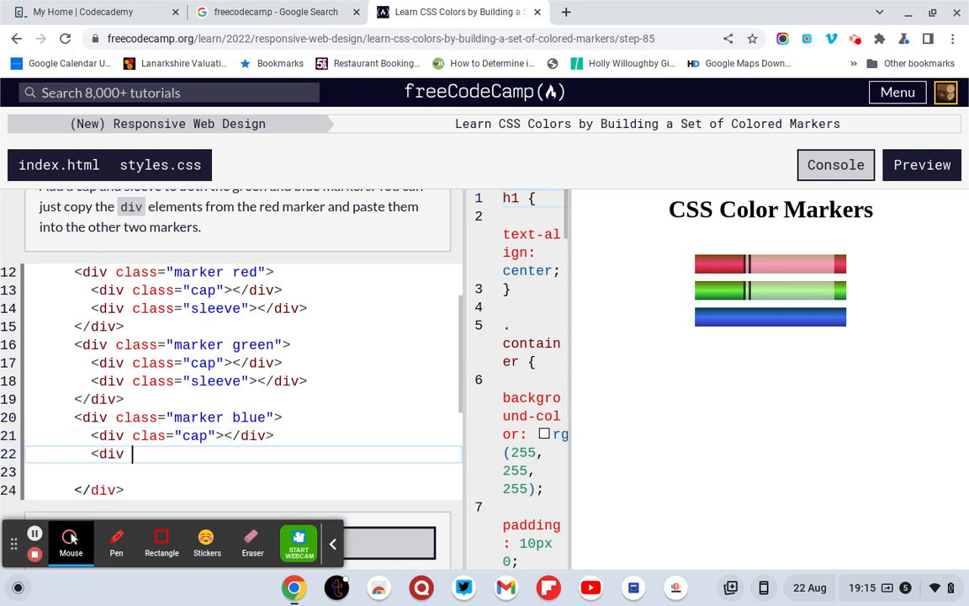
type("clas")
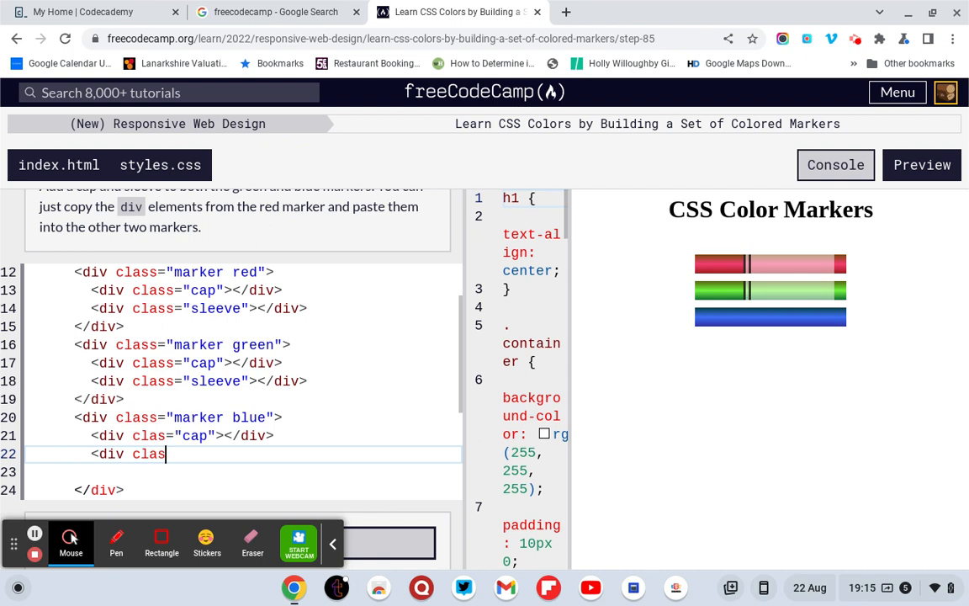
type("s=\"\"")
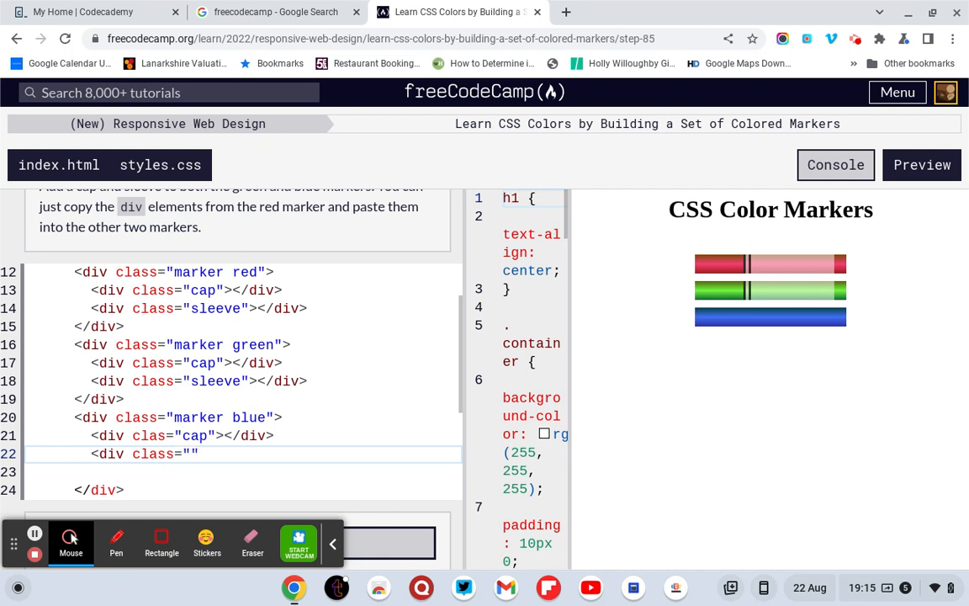
type("sleeve")
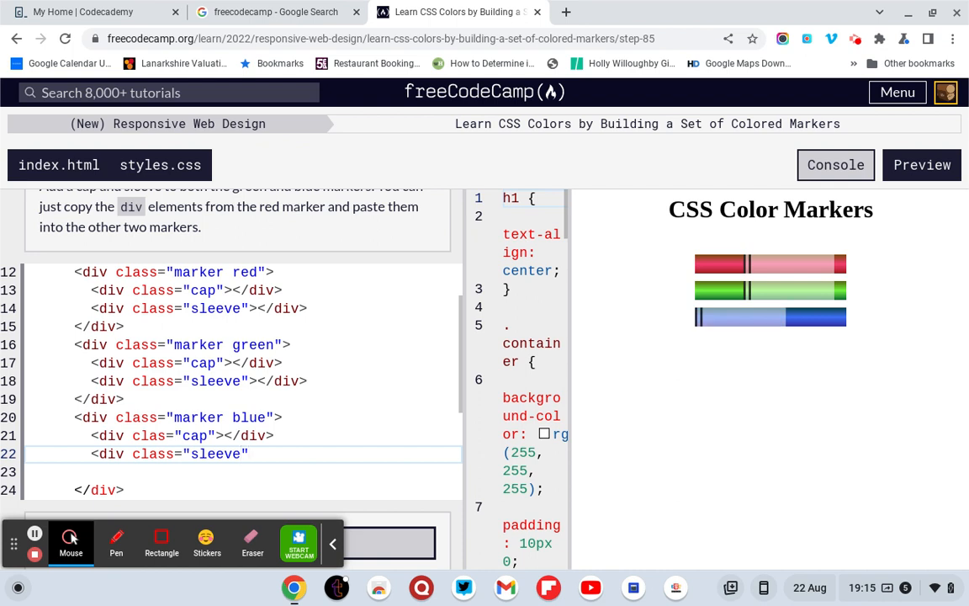
type("</div>")
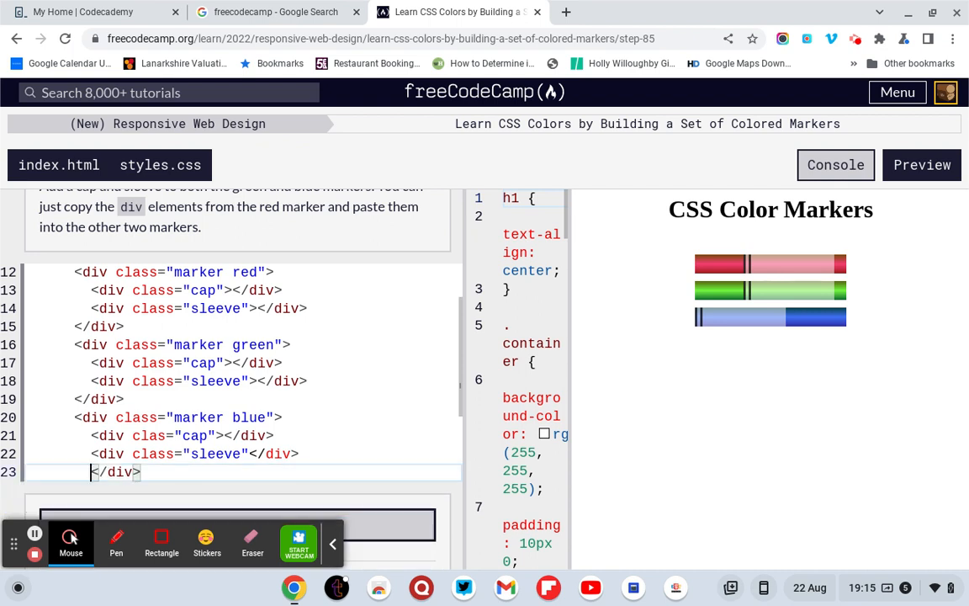
mouse_move(308, 353)
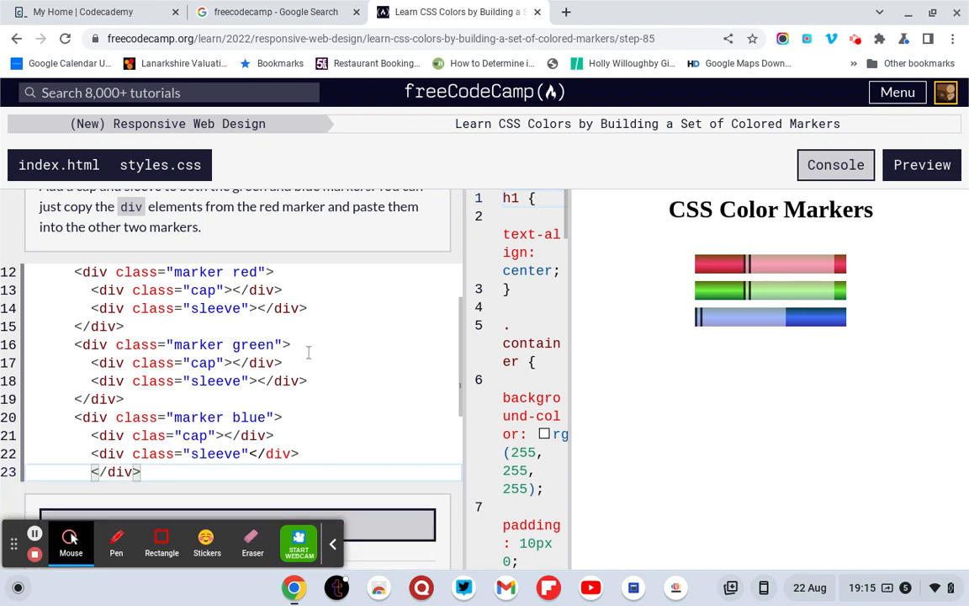
scroll("down", 3)
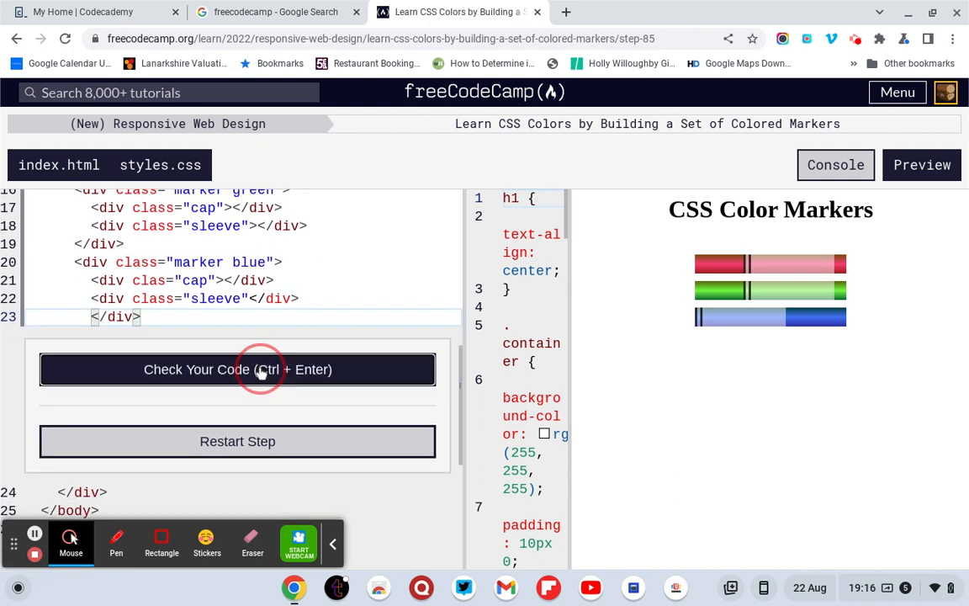
- Pass the Step 85 marker check and submit it to load Step 86
left_click(237, 368)
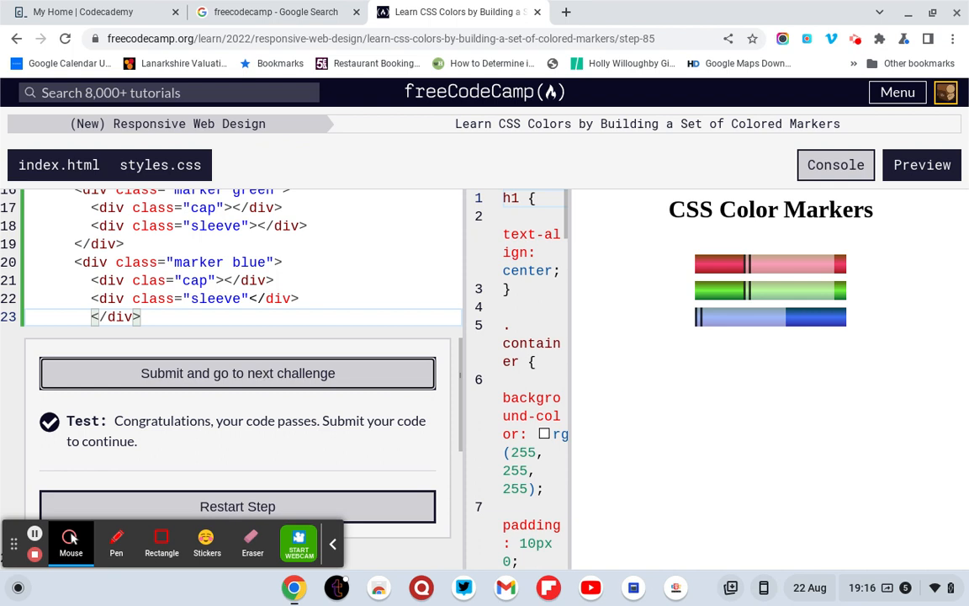
mouse_move(715, 255)
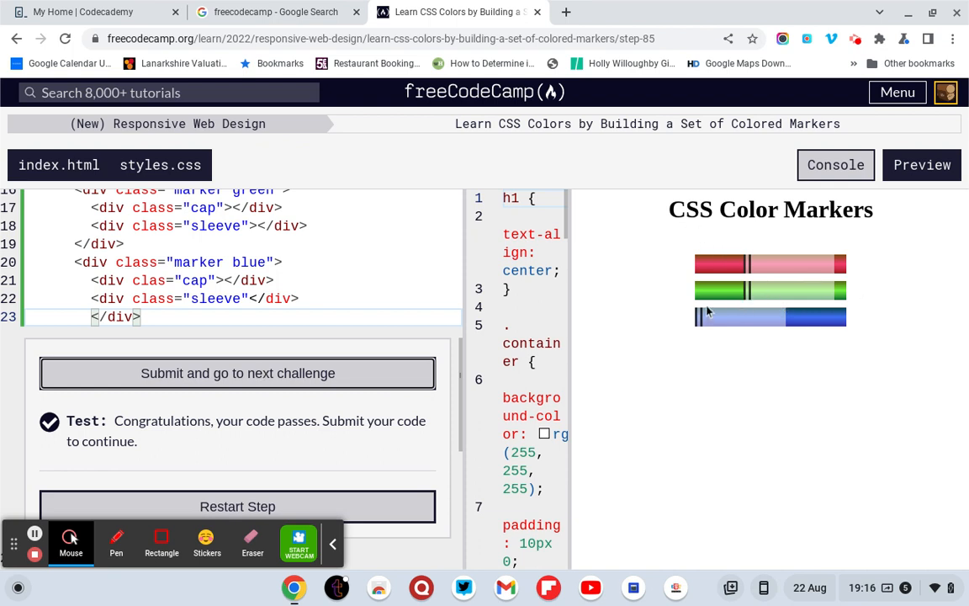
mouse_move(267, 387)
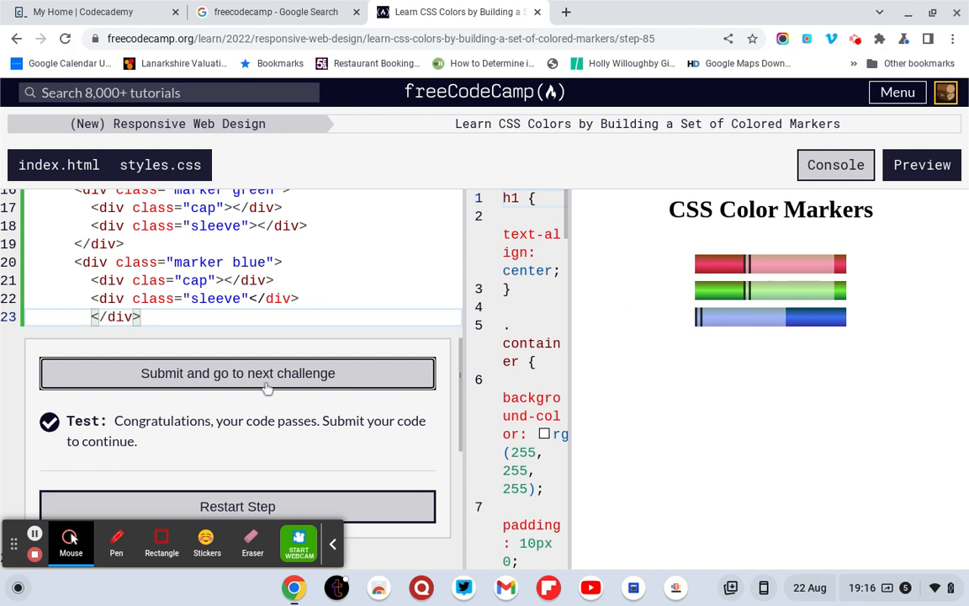
left_click(237, 373)
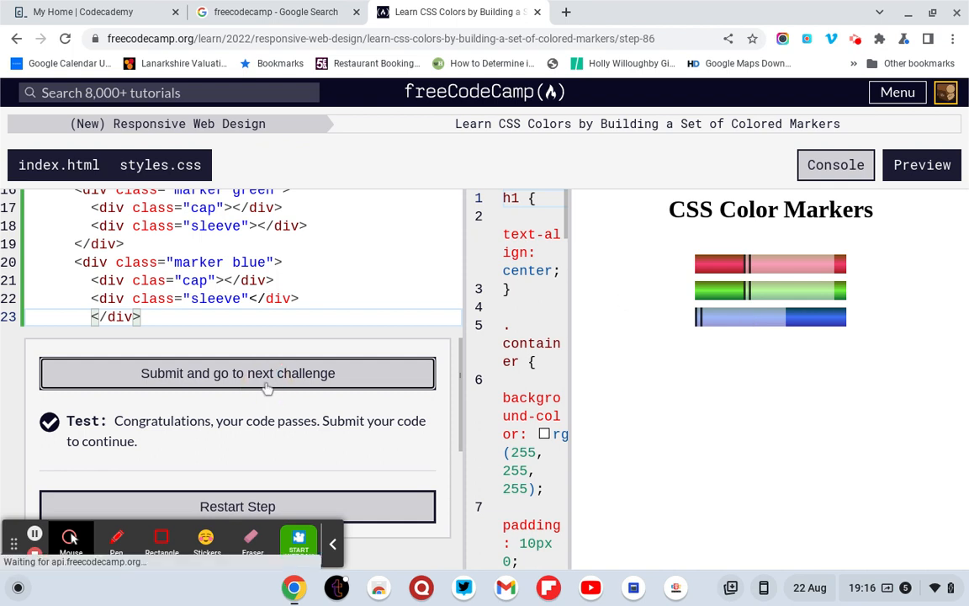
left_click(237, 373)
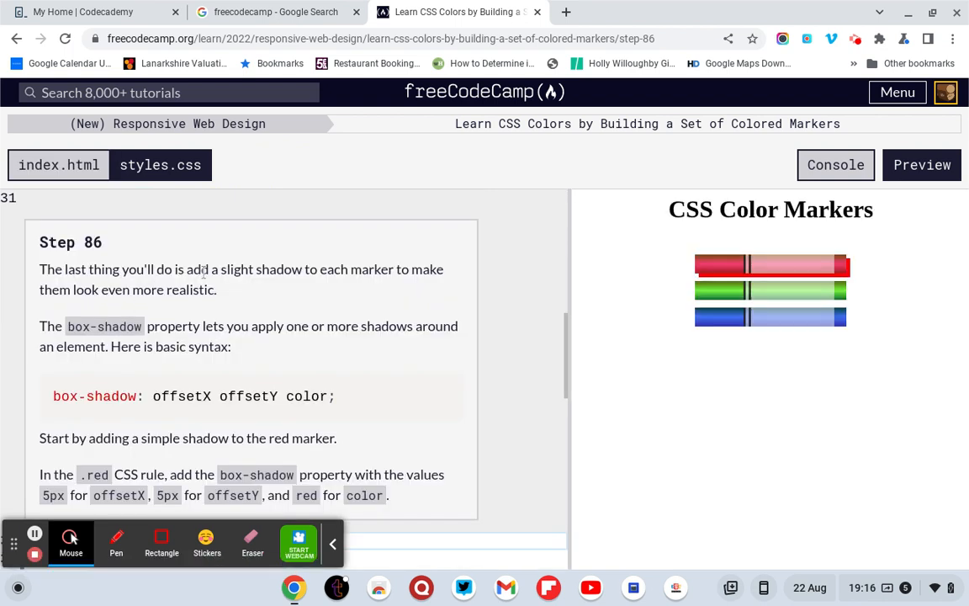
mouse_move(412, 289)
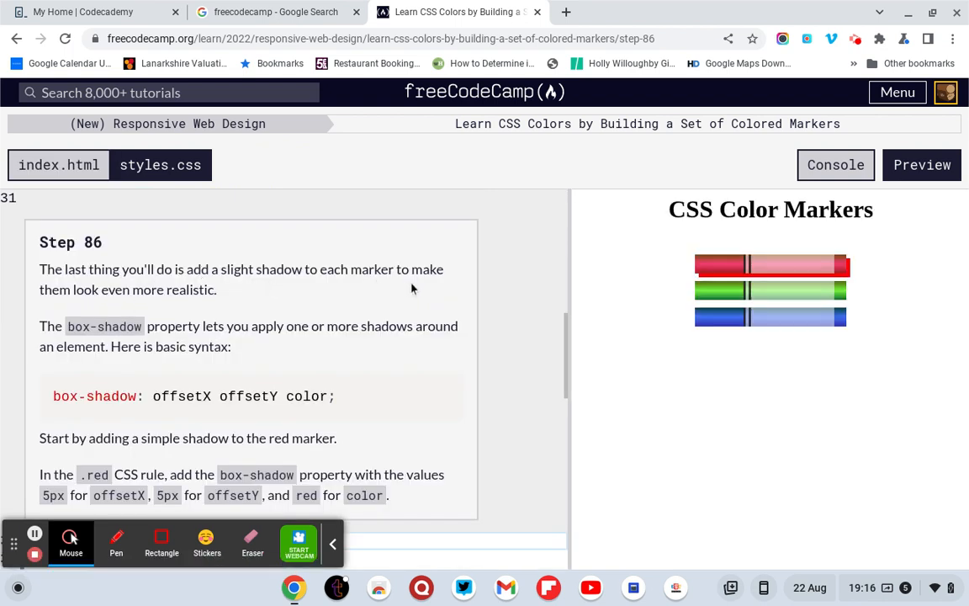
- Scroll through styles.css to locate the .red rule
scroll("down", 3)
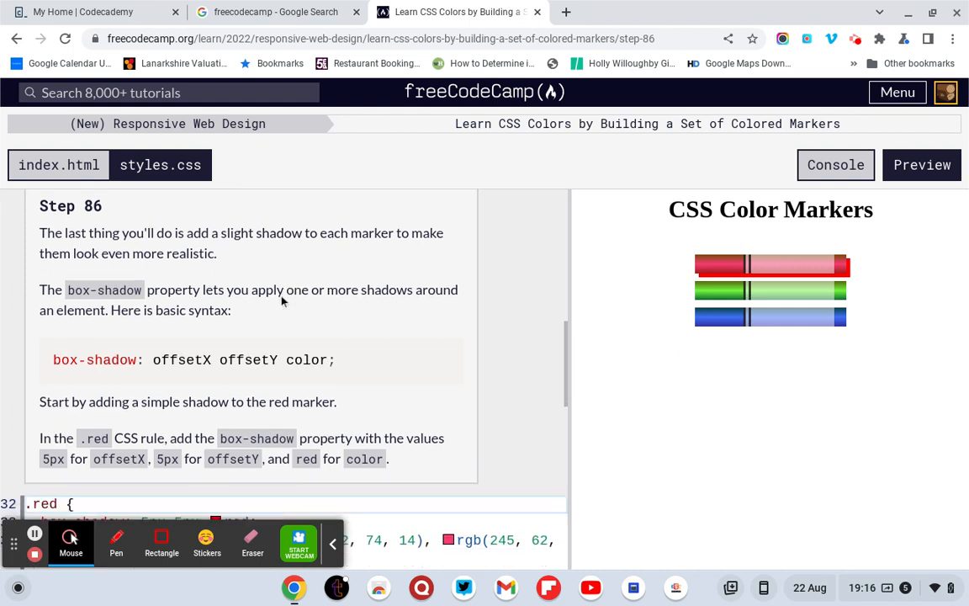
scroll("down", 3)
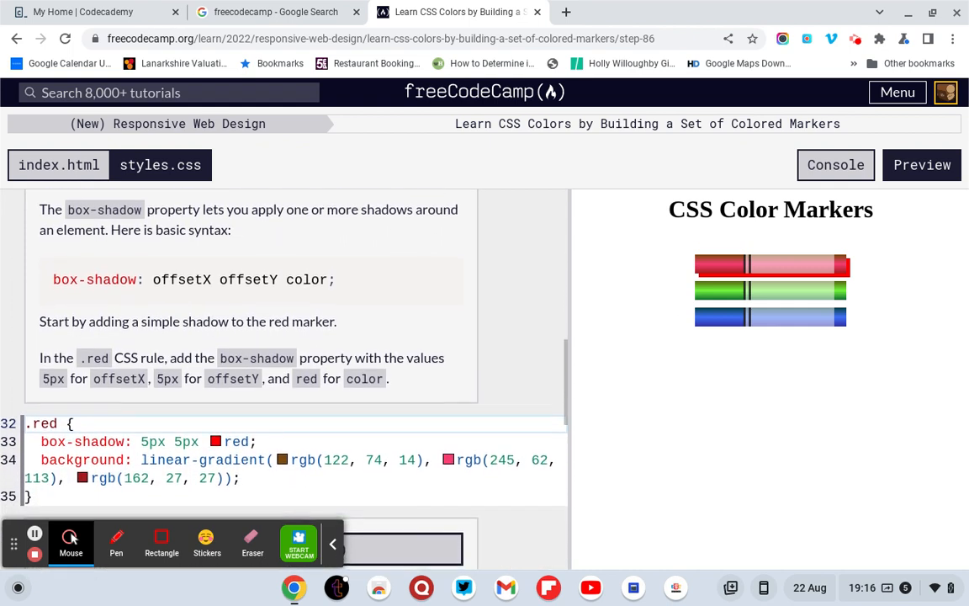
scroll("up", 3)
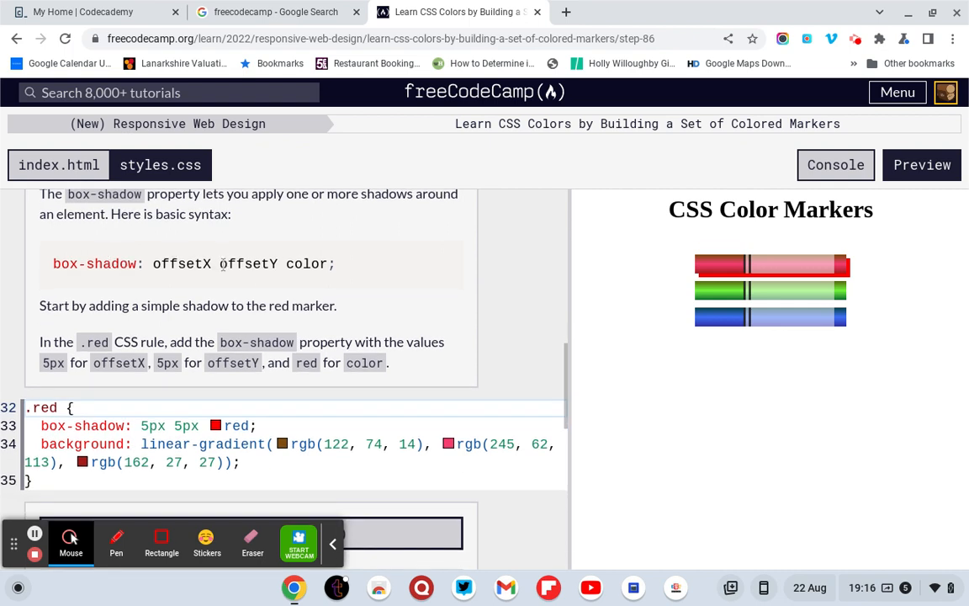
mouse_move(122, 322)
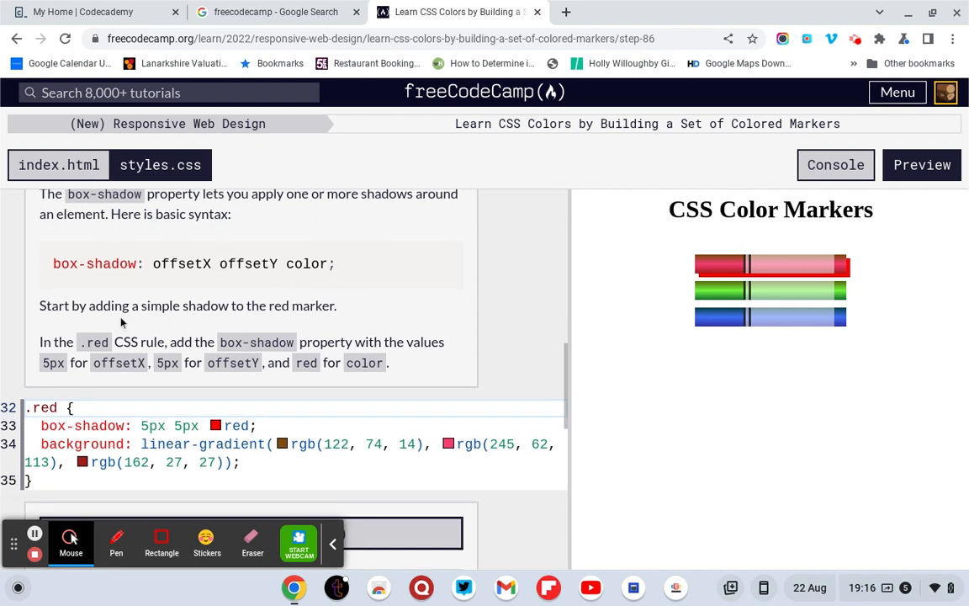
mouse_move(30, 363)
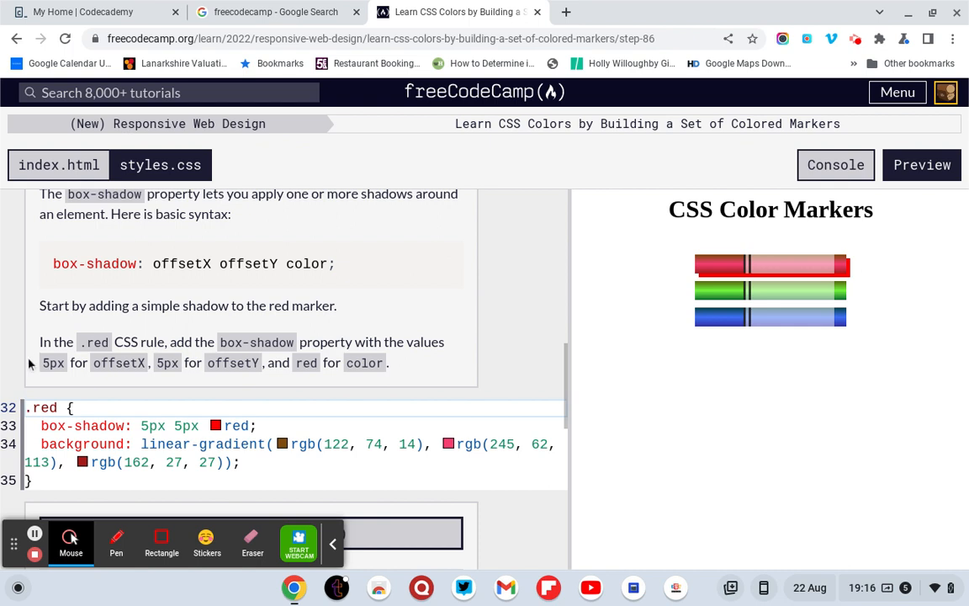
mouse_move(235, 358)
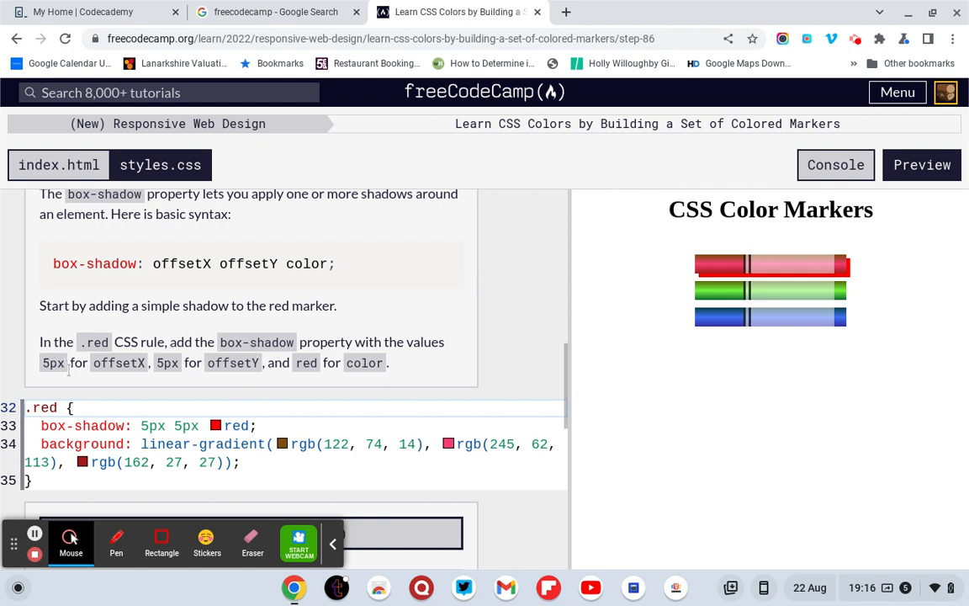
mouse_move(155, 376)
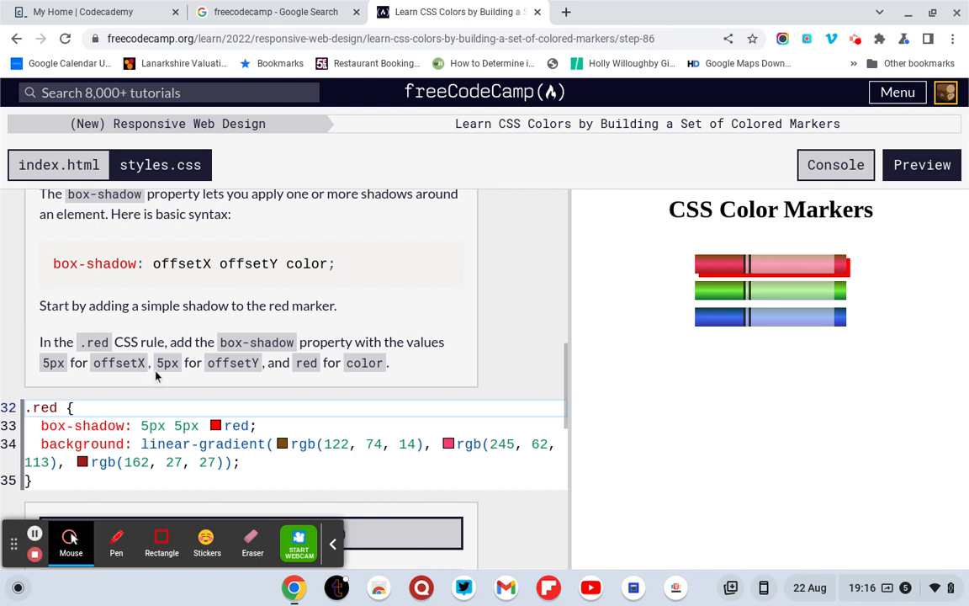
mouse_move(286, 367)
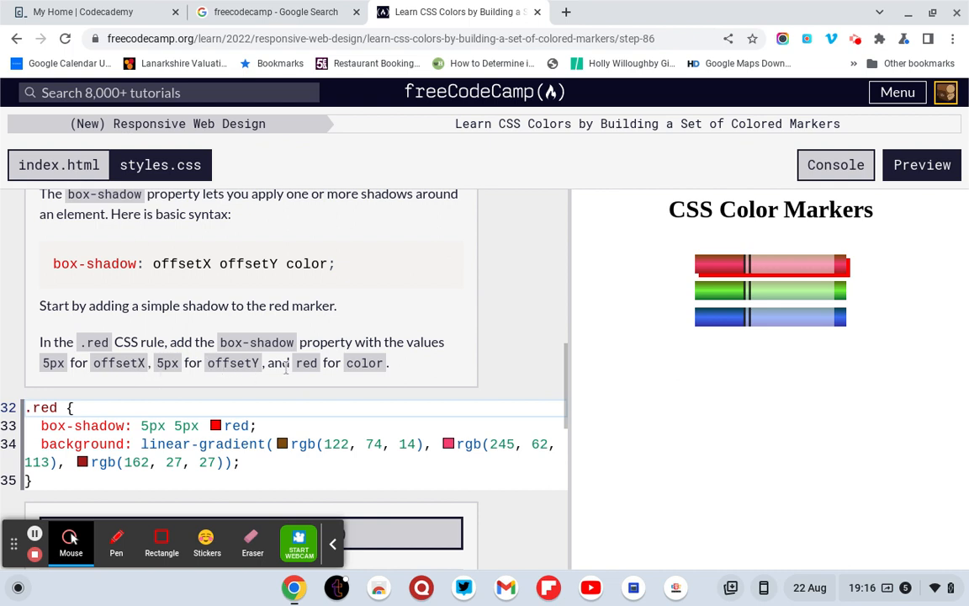
mouse_move(365, 377)
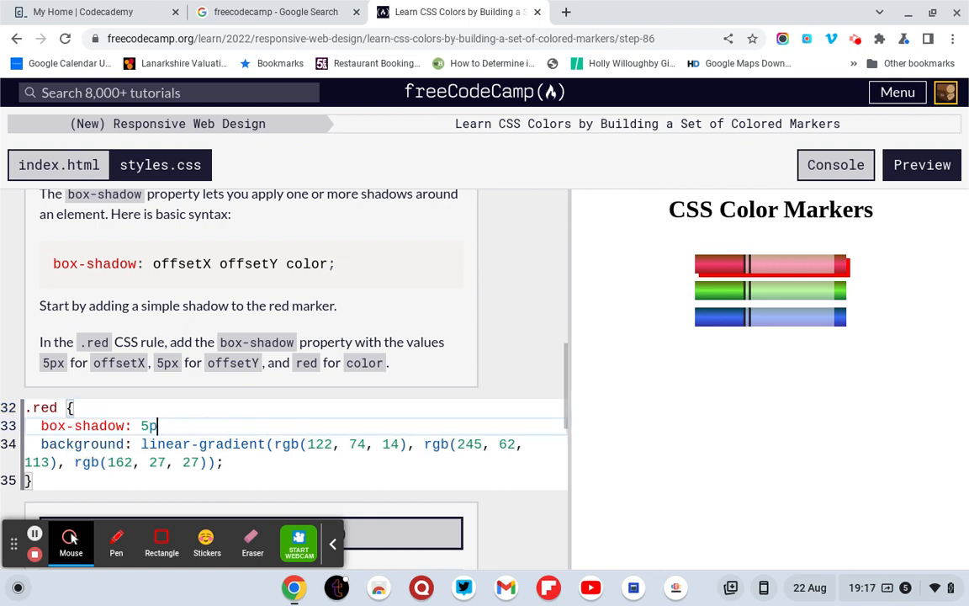
- Retype the .red box-shadow value as 5px, 5px, red;
key("BackSpace")
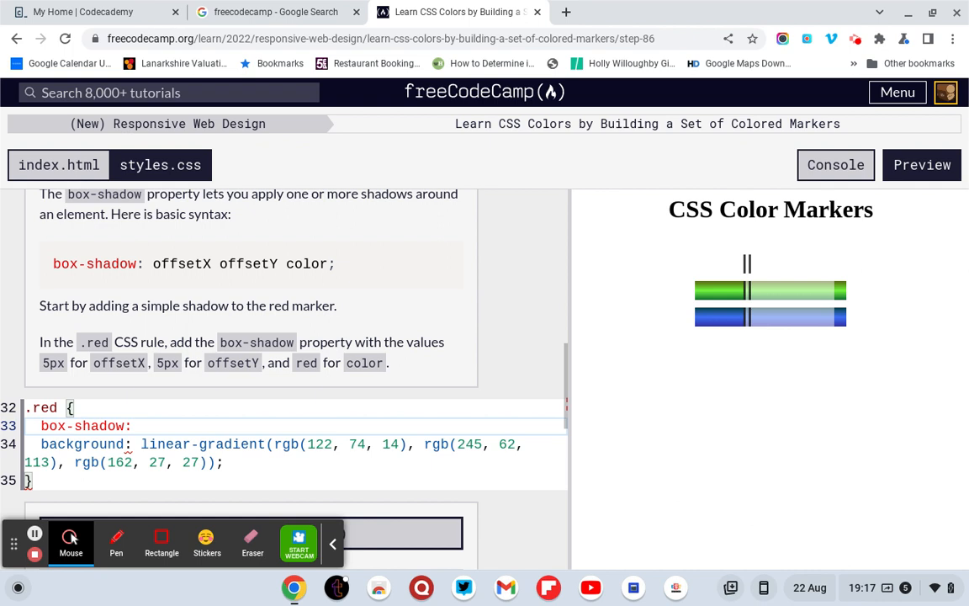
type("5px,")
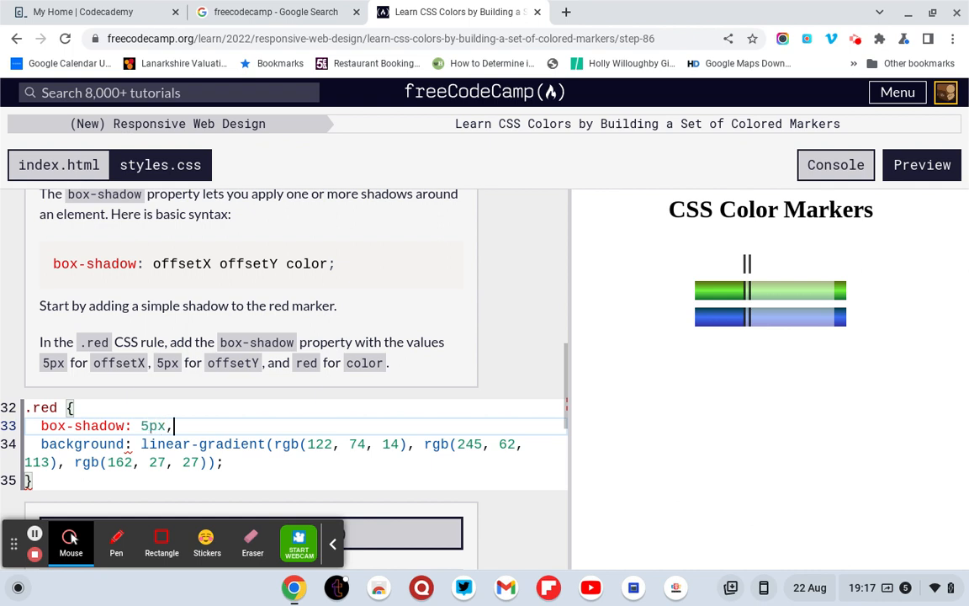
type("5p")
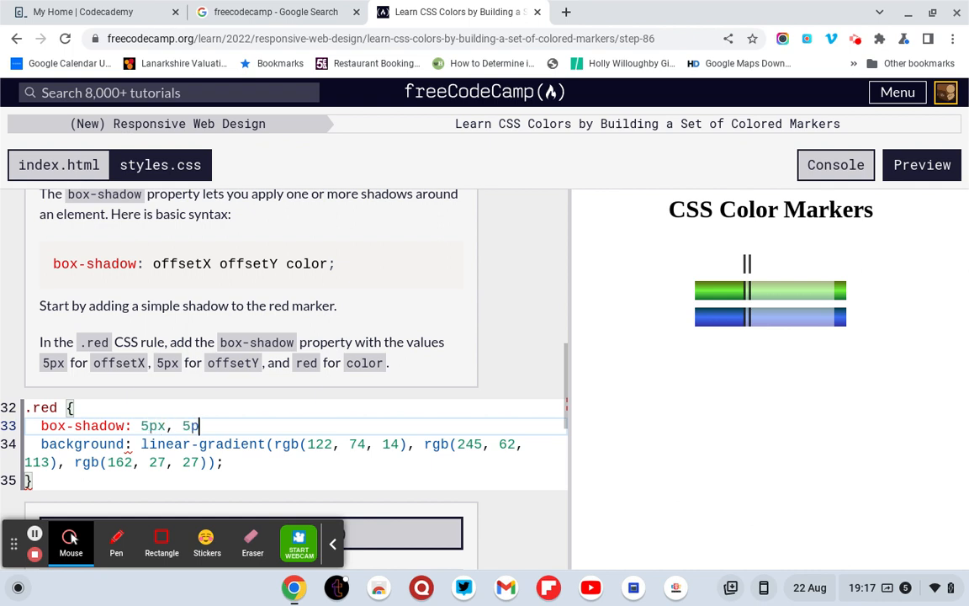
type("x,")
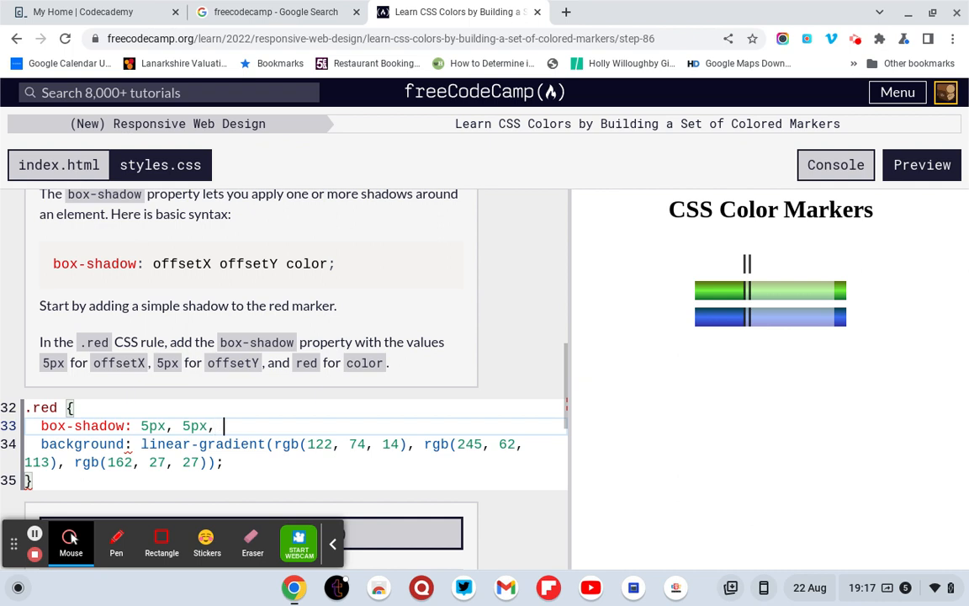
type("red;")
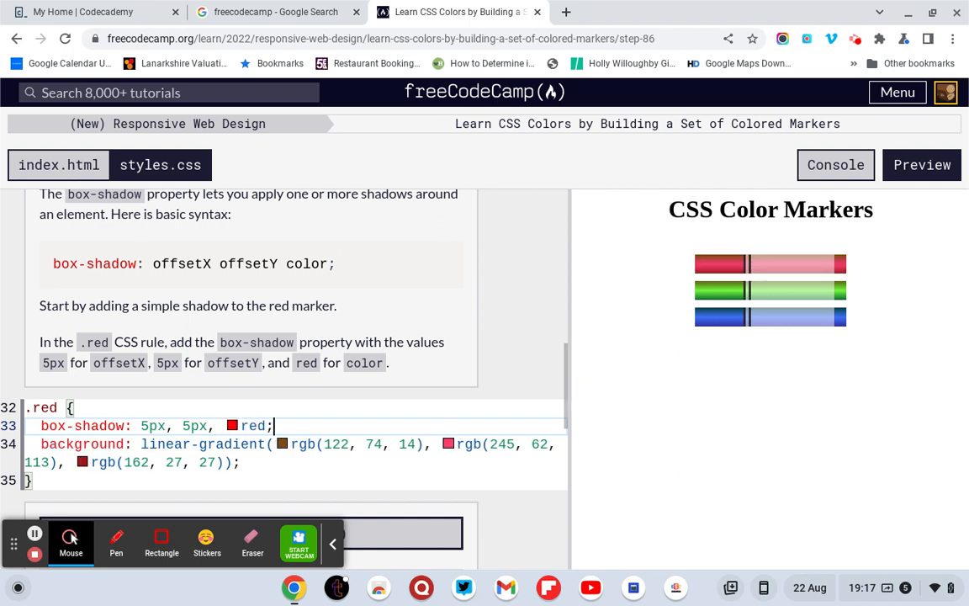
scroll("down", 3)
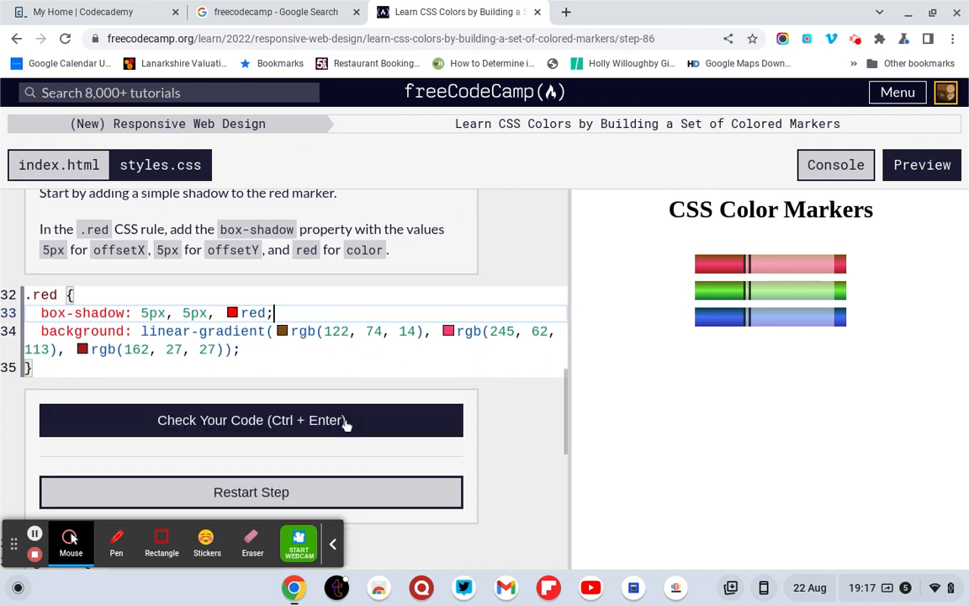
- Check the comma-separated shadow code and scroll through the failing hint
left_click(251, 420)
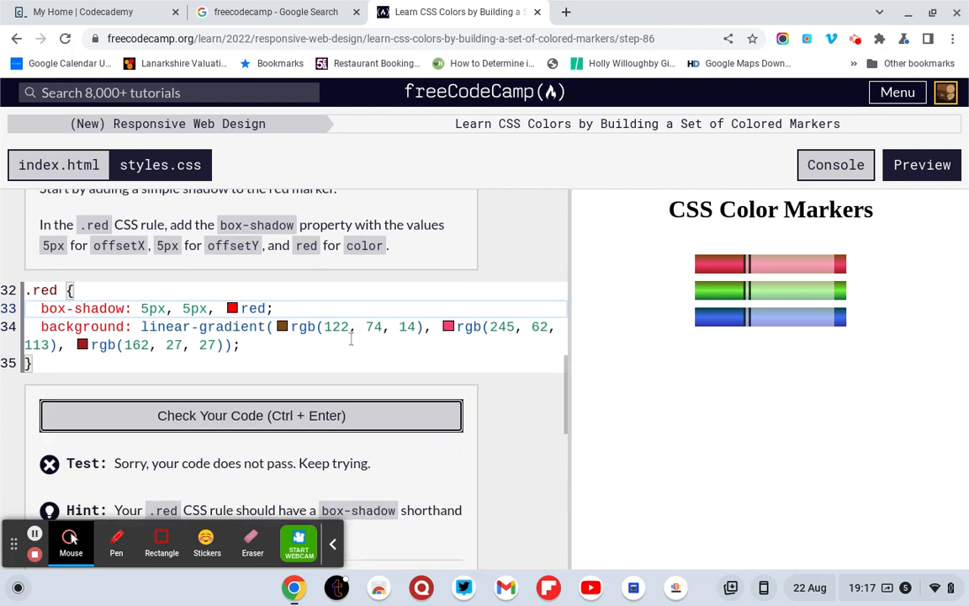
scroll("down", 3)
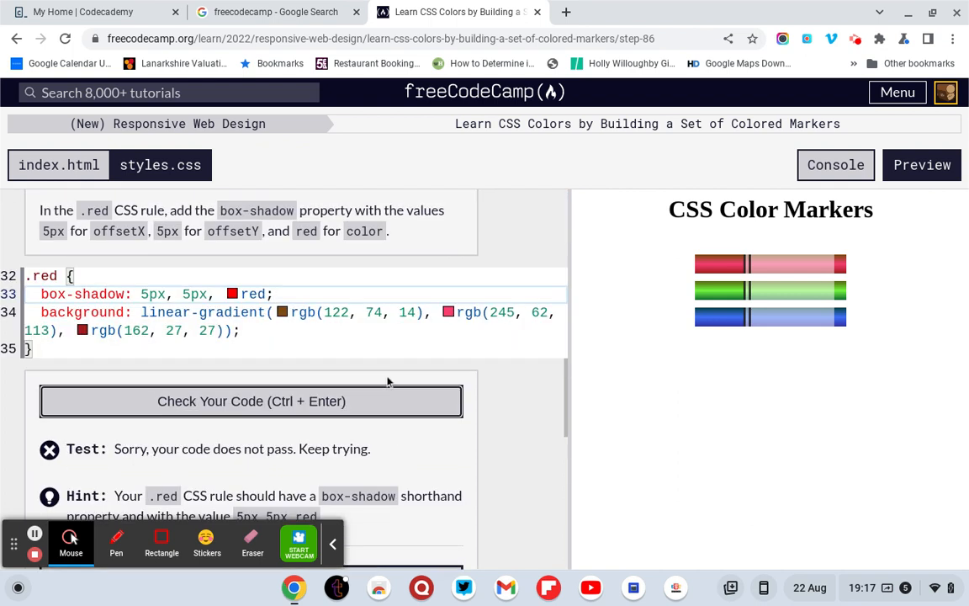
scroll("up", 3)
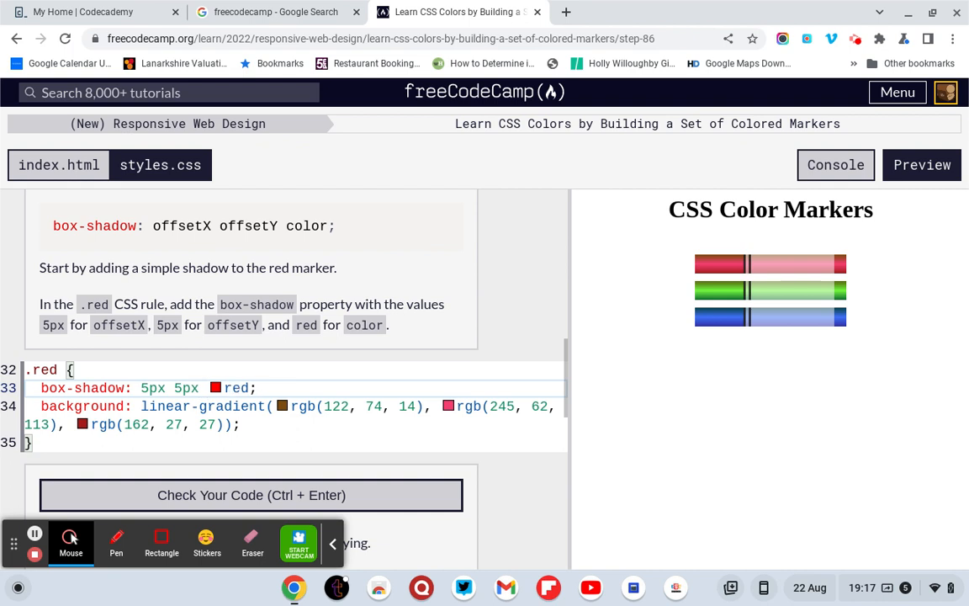
- Pass the 5px 5px red shadow check and submit to reach step 87
left_click(251, 494)
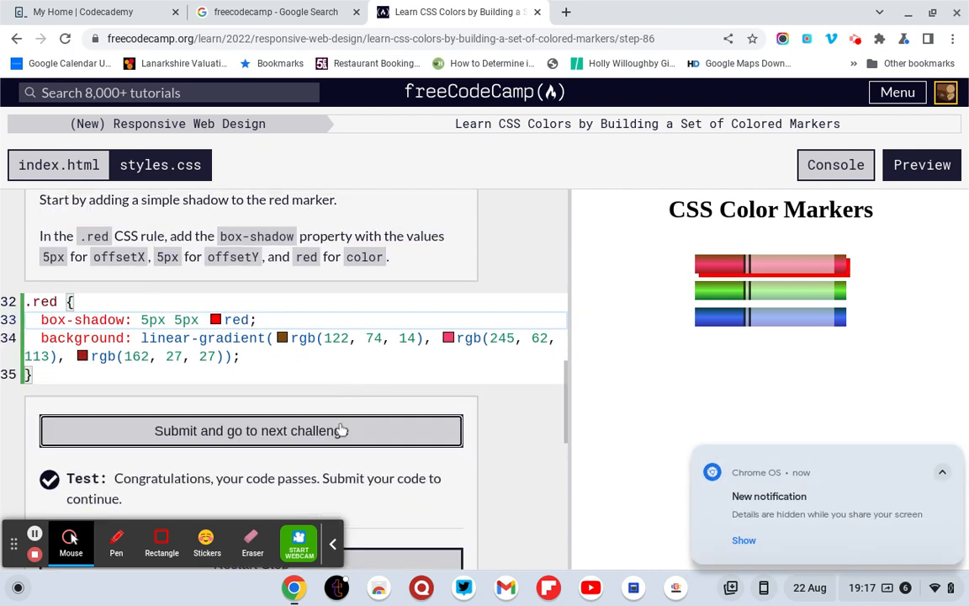
mouse_move(891, 427)
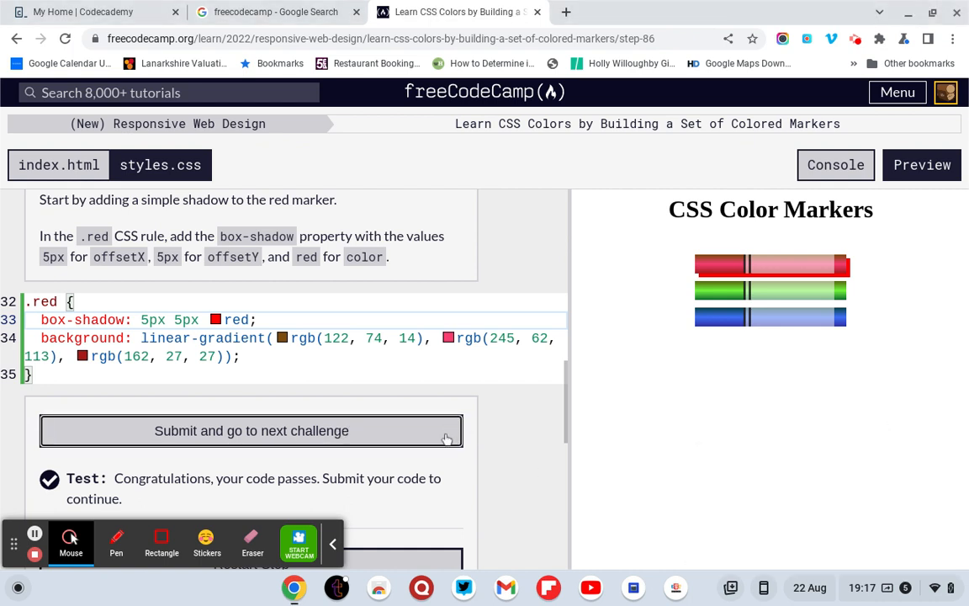
left_click(250, 430)
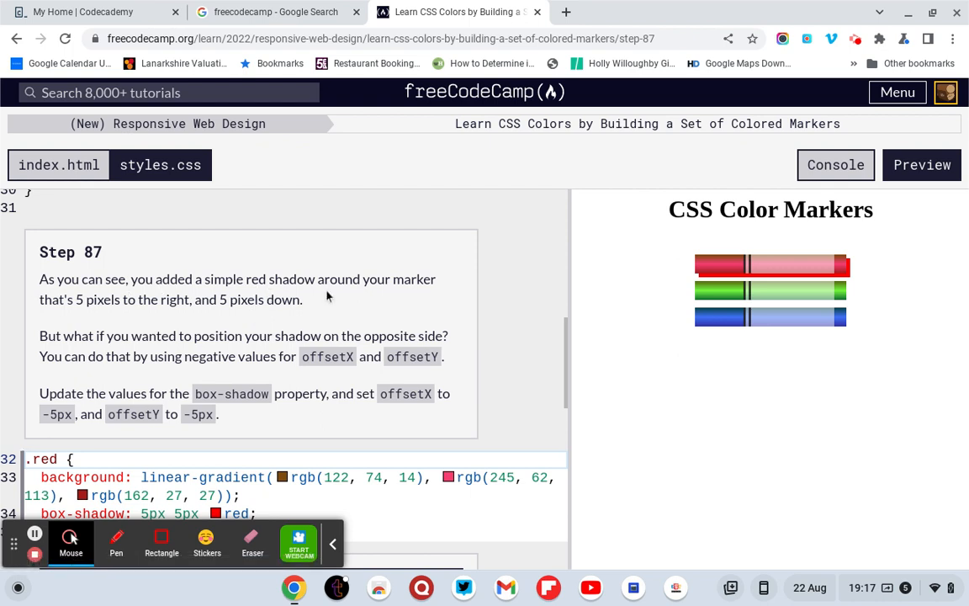
mouse_move(433, 296)
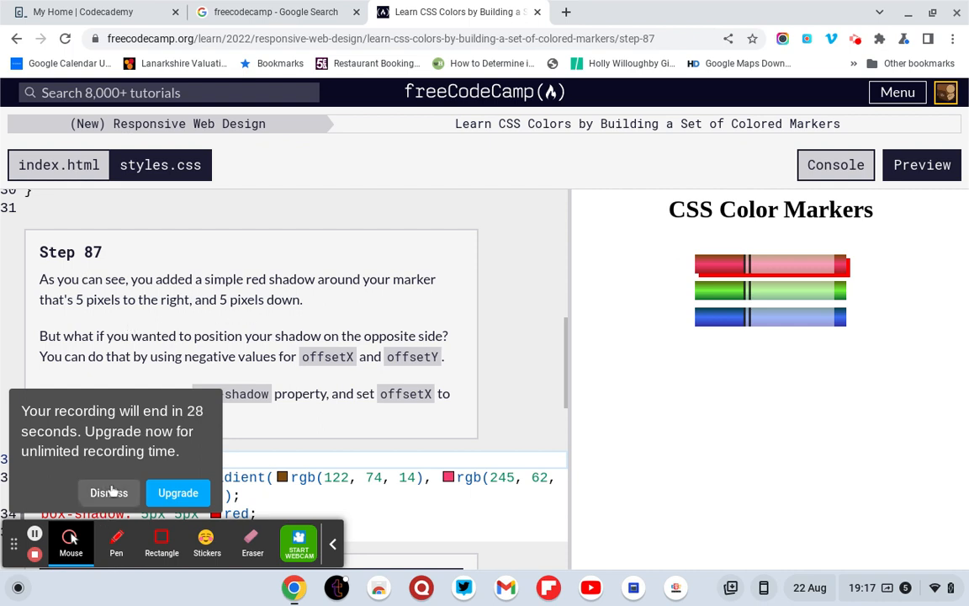
left_click(108, 492)
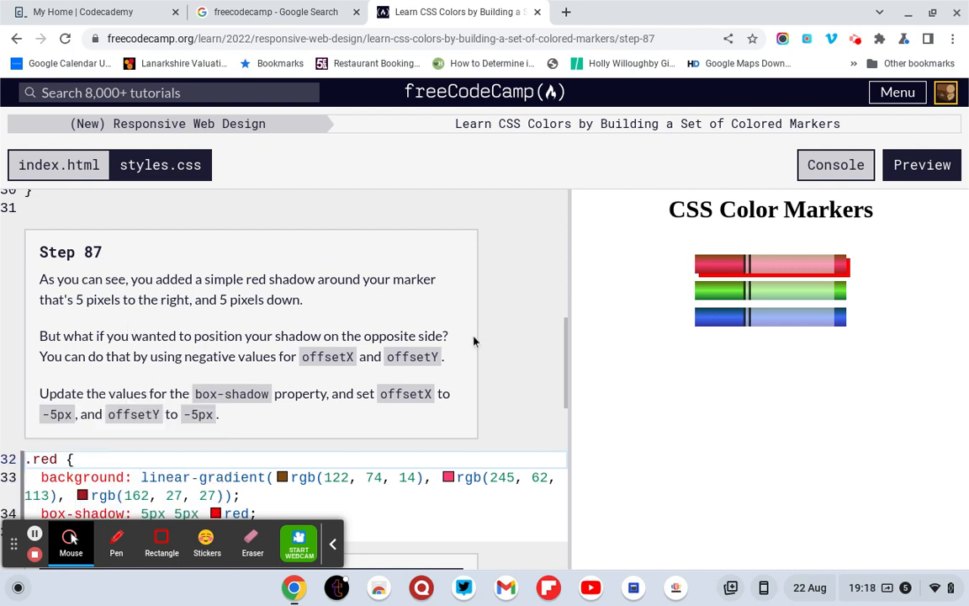
mouse_move(219, 372)
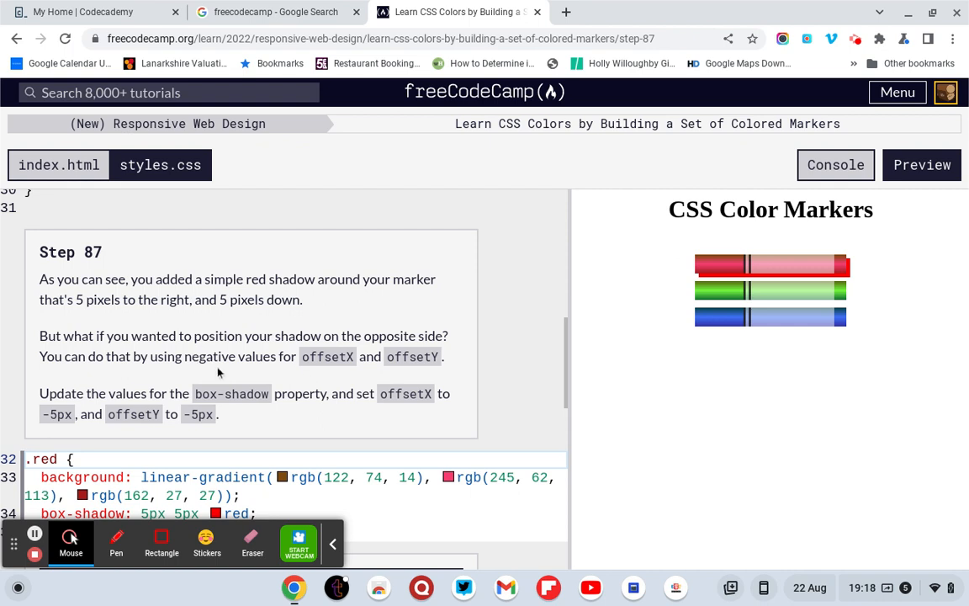
mouse_move(419, 359)
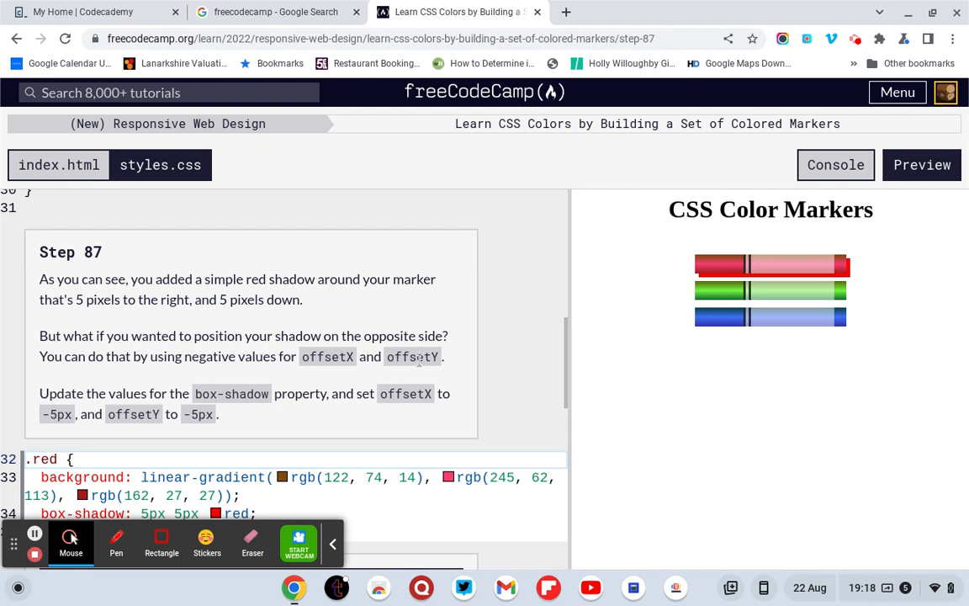
mouse_move(200, 412)
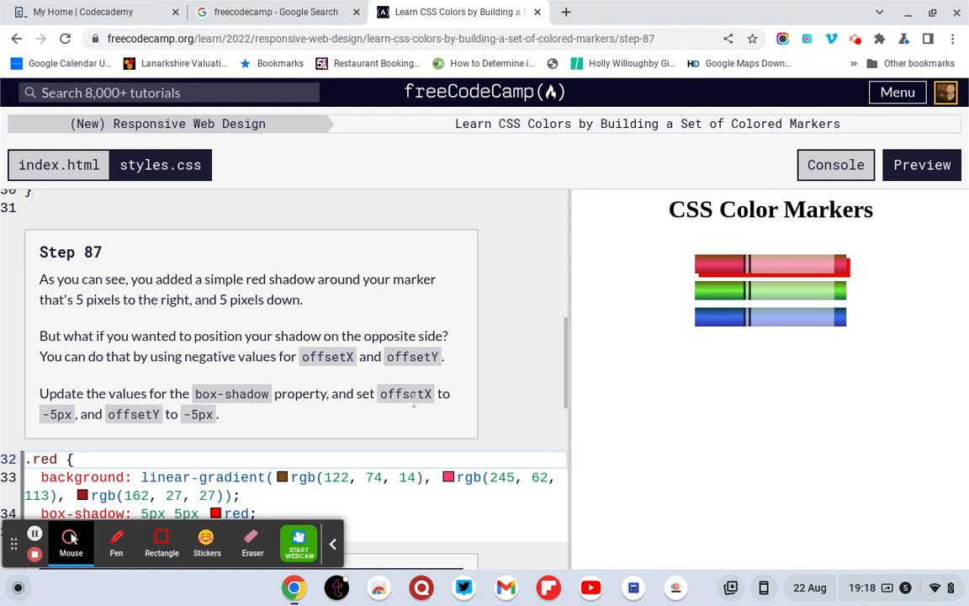
mouse_move(109, 420)
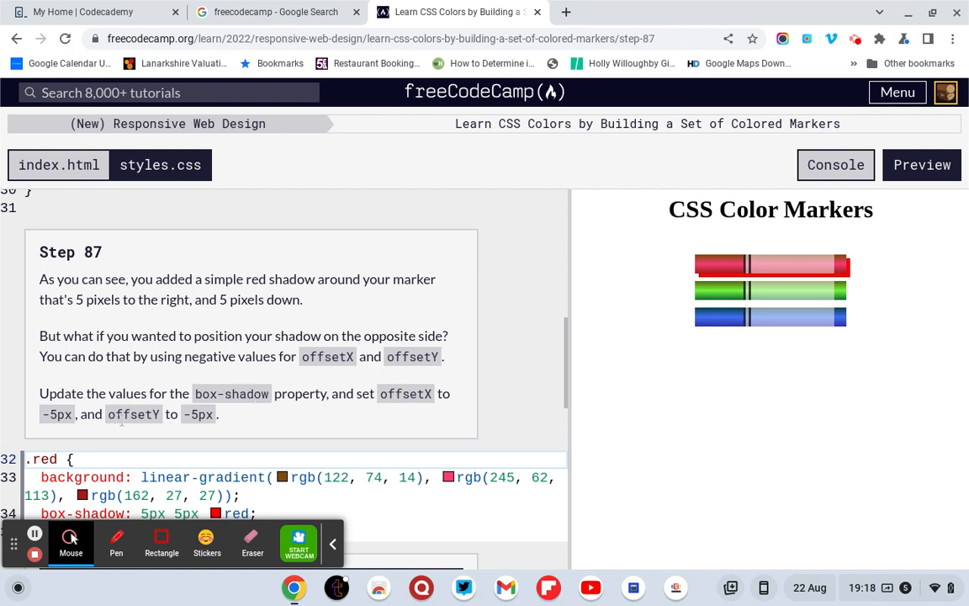
scroll("down", 3)
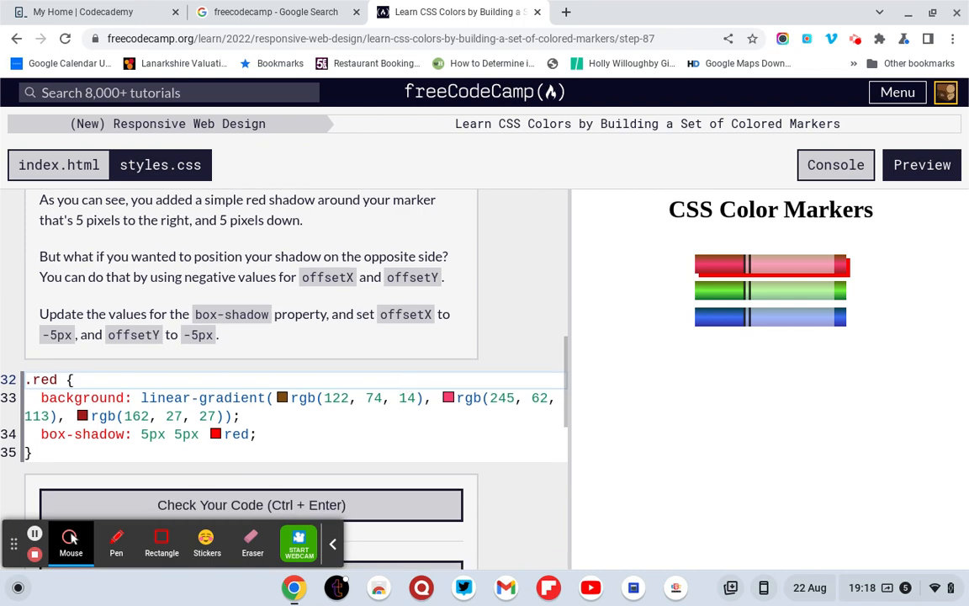
scroll("up", 3)
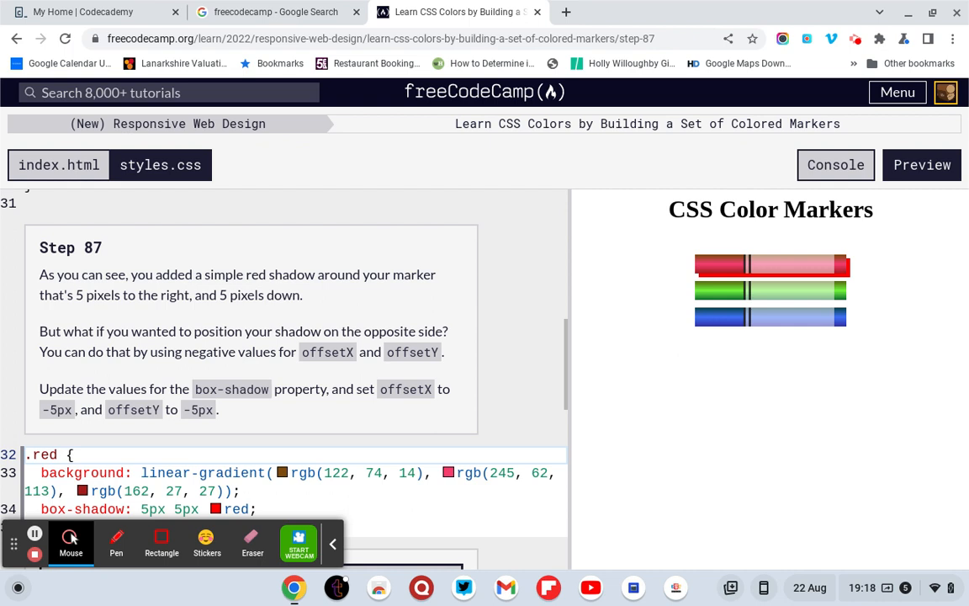
scroll("down", 3)
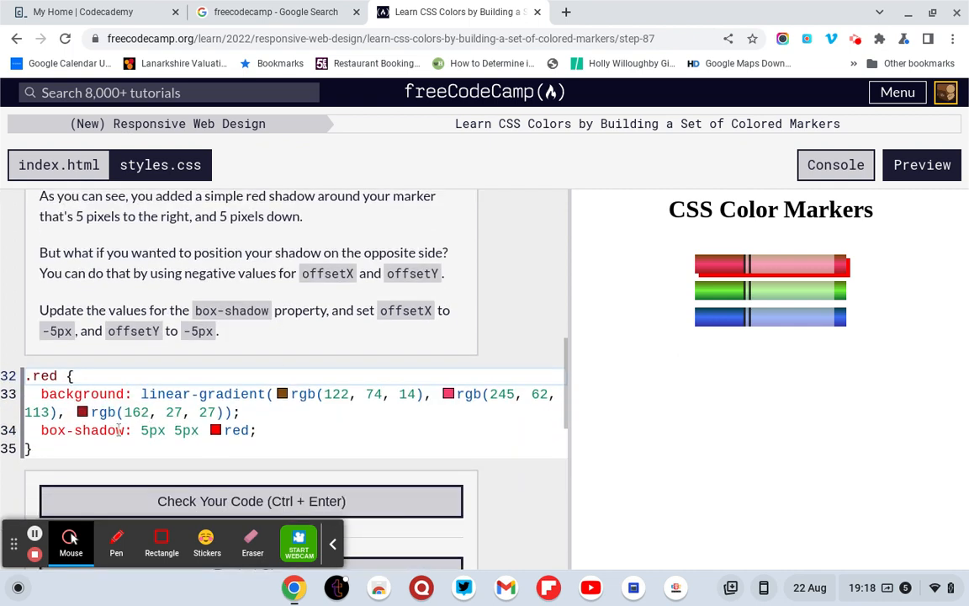